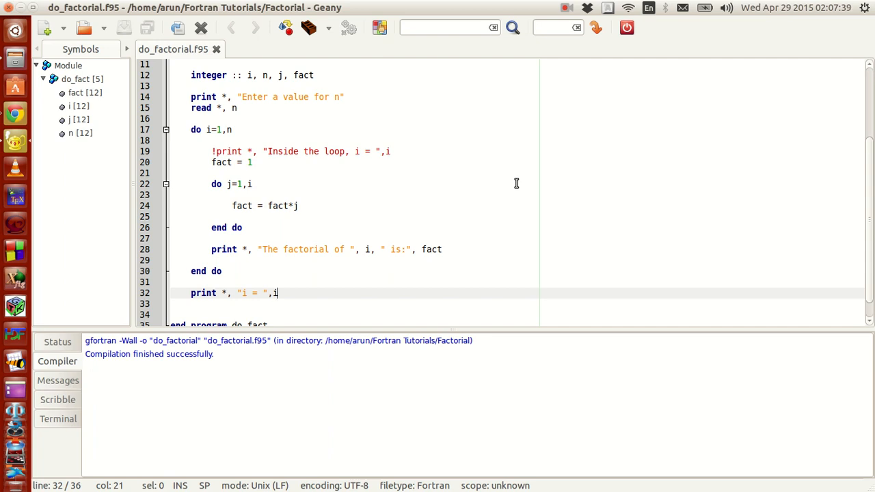
- Review the code, pointing out the inner j loop, the factorial multiplication and the result print
{"action": "scroll", "scroll_direction": "up", "scroll_amount": 3}
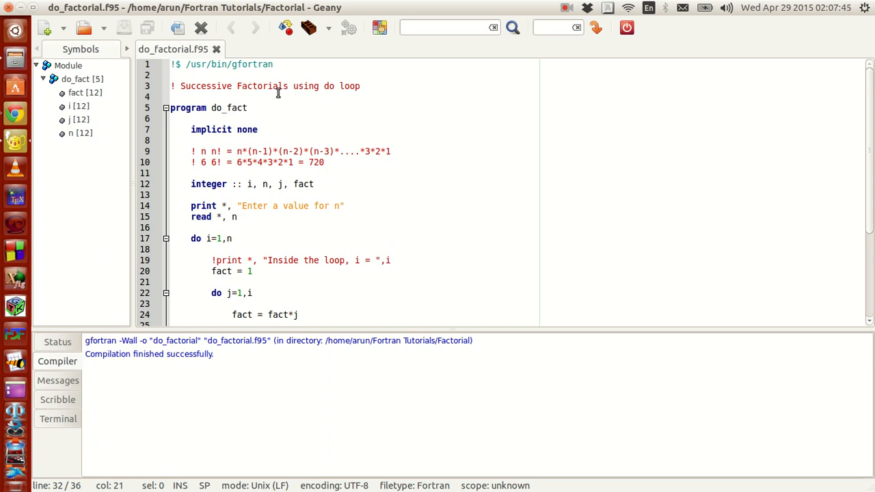
{"action": "mouse_move", "coordinate": [368, 241]}
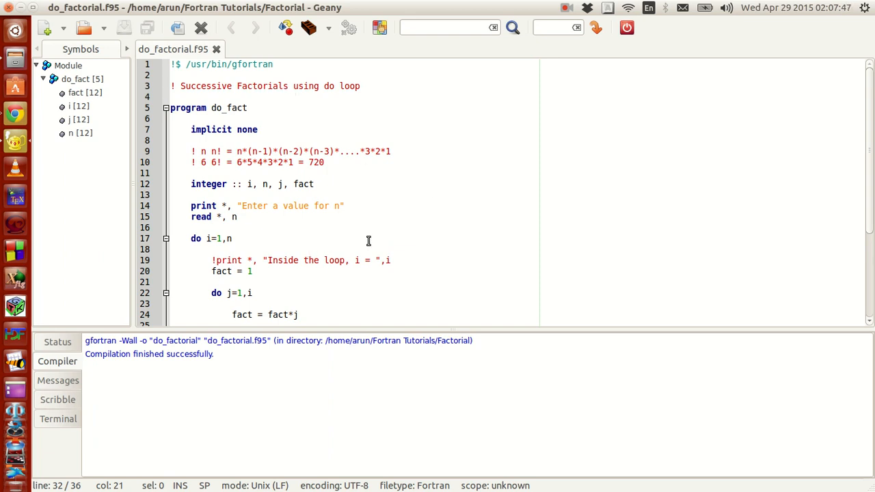
{"action": "scroll", "scroll_direction": "down", "scroll_amount": 3}
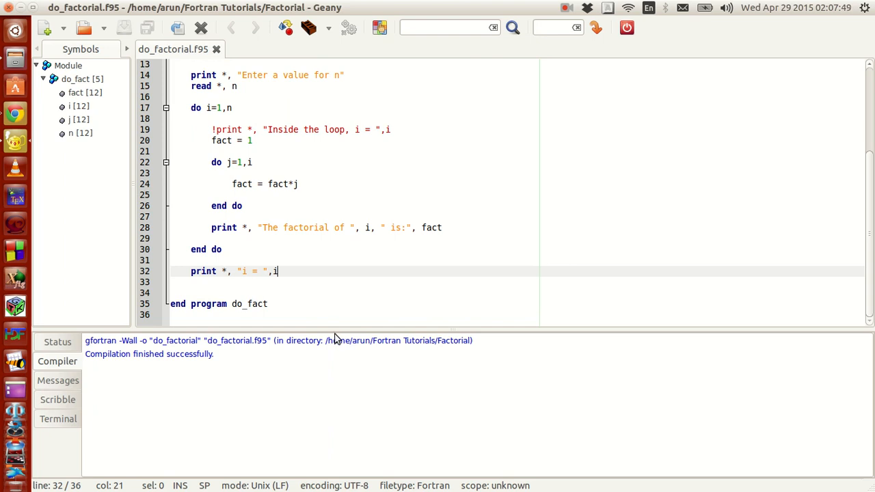
{"action": "scroll", "scroll_direction": "up", "scroll_amount": 3}
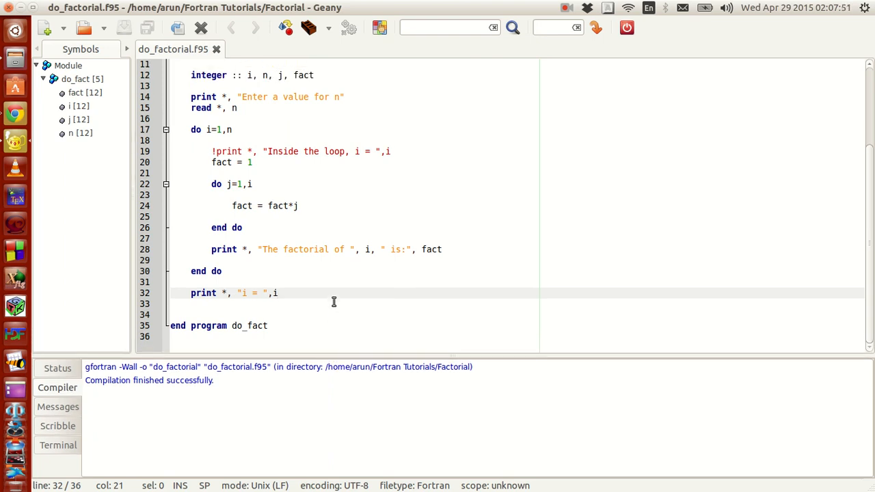
{"action": "mouse_move", "coordinate": [336, 284]}
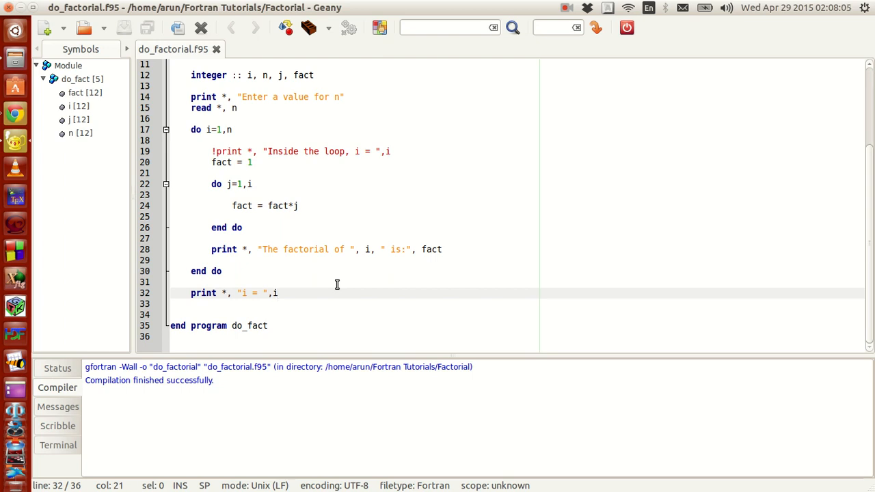
{"action": "mouse_move", "coordinate": [315, 212]}
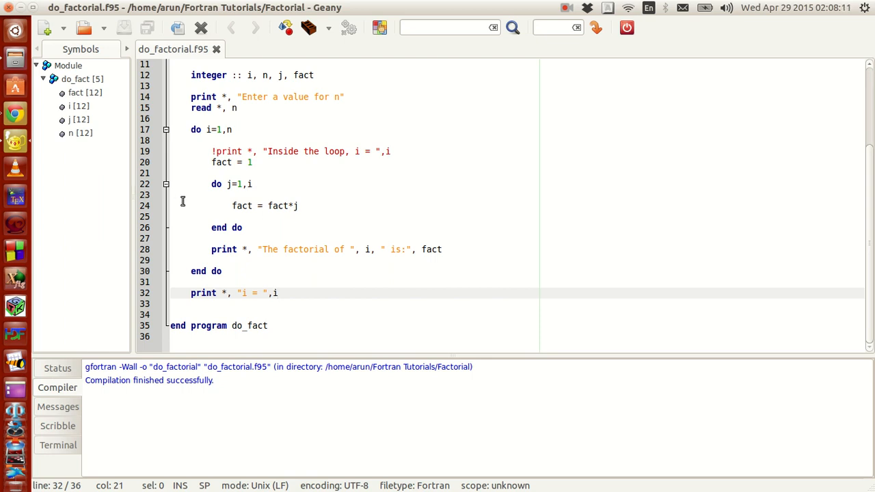
{"action": "mouse_move", "coordinate": [159, 190]}
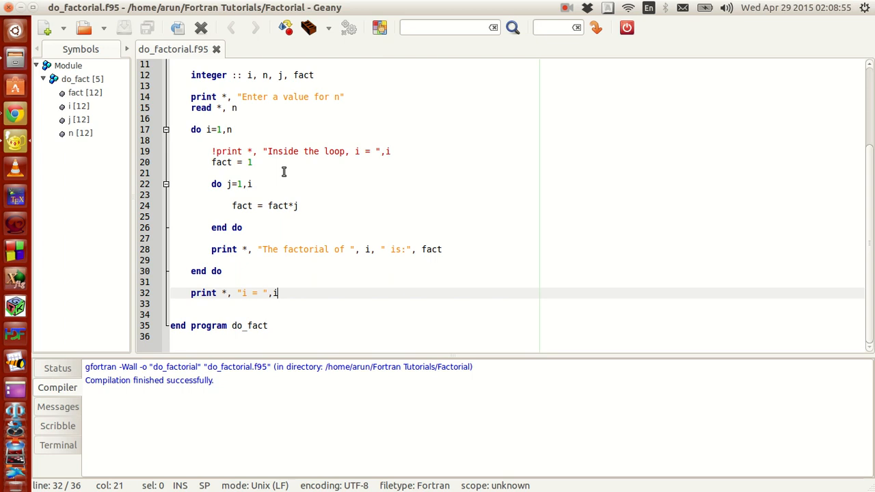
{"action": "mouse_move", "coordinate": [231, 130]}
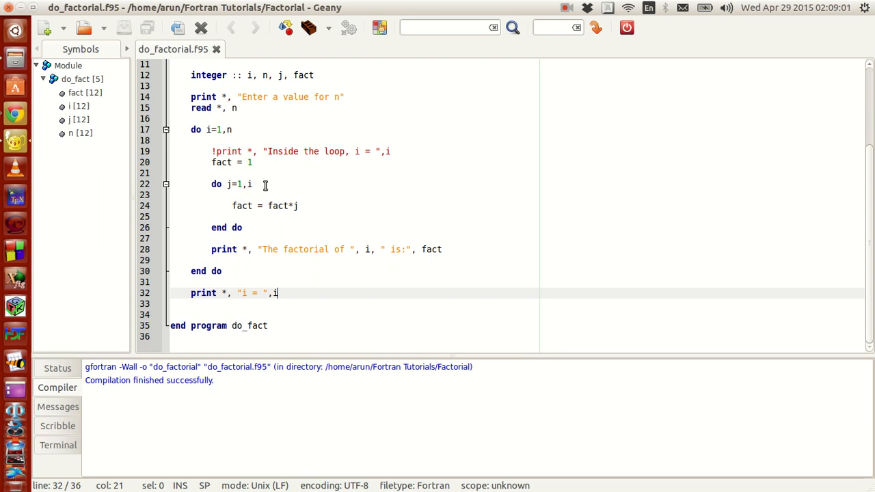
{"action": "mouse_move", "coordinate": [309, 194]}
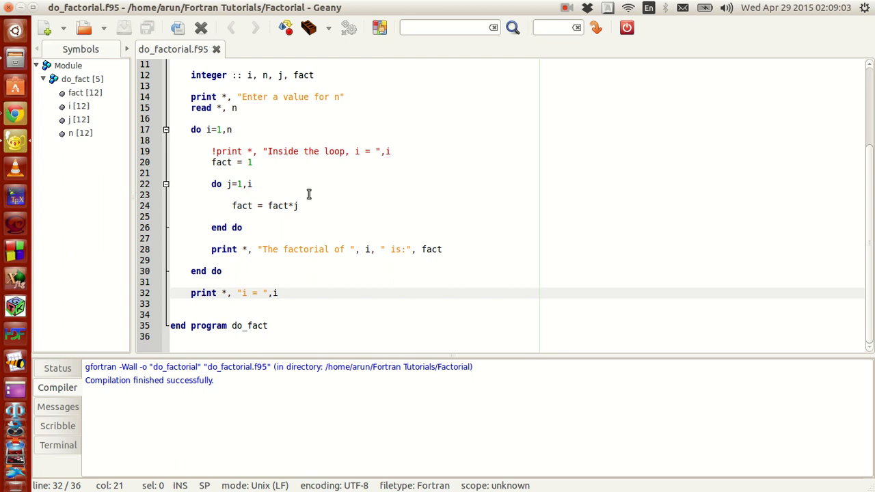
{"action": "mouse_move", "coordinate": [222, 140]}
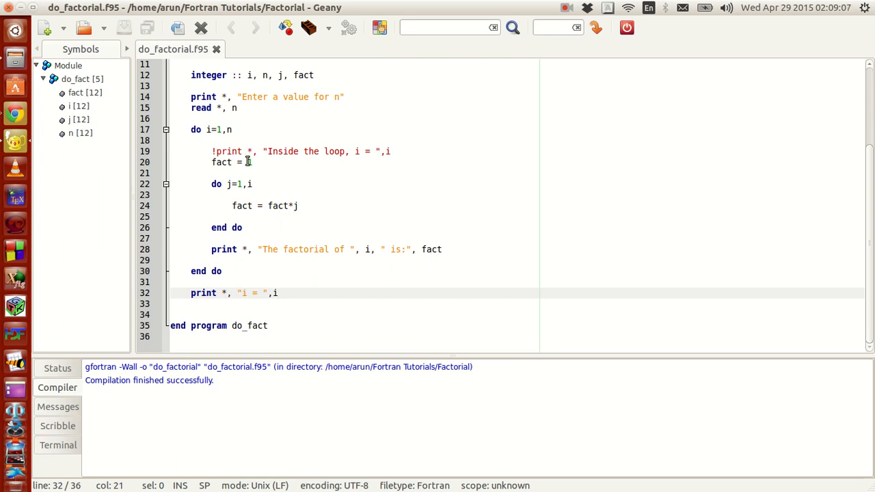
{"action": "left_click", "coordinate": [258, 184]}
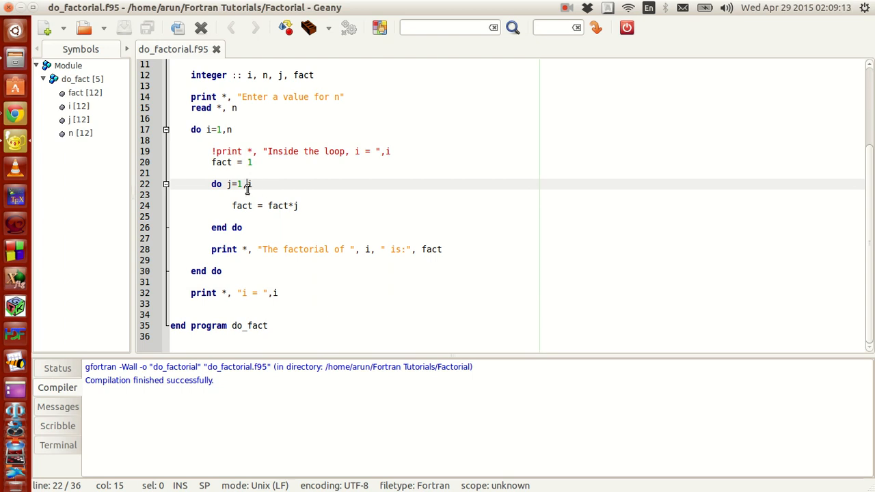
{"action": "left_click", "coordinate": [300, 205]}
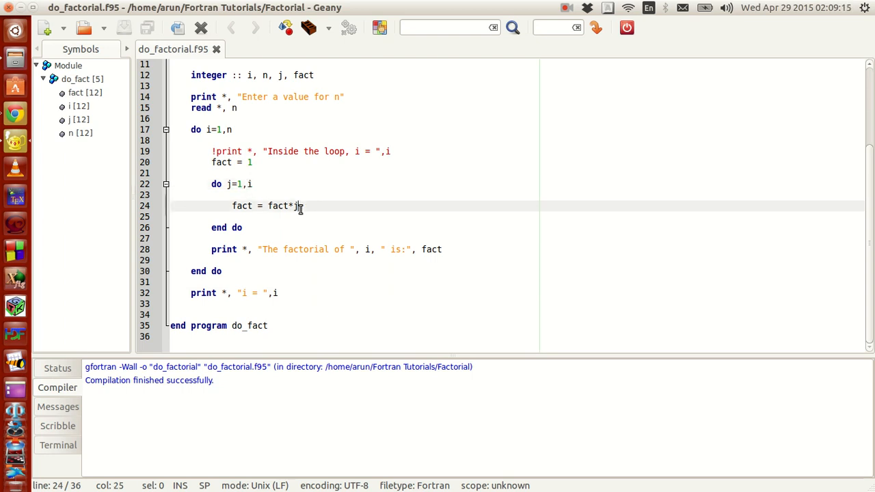
{"action": "mouse_move", "coordinate": [313, 206]}
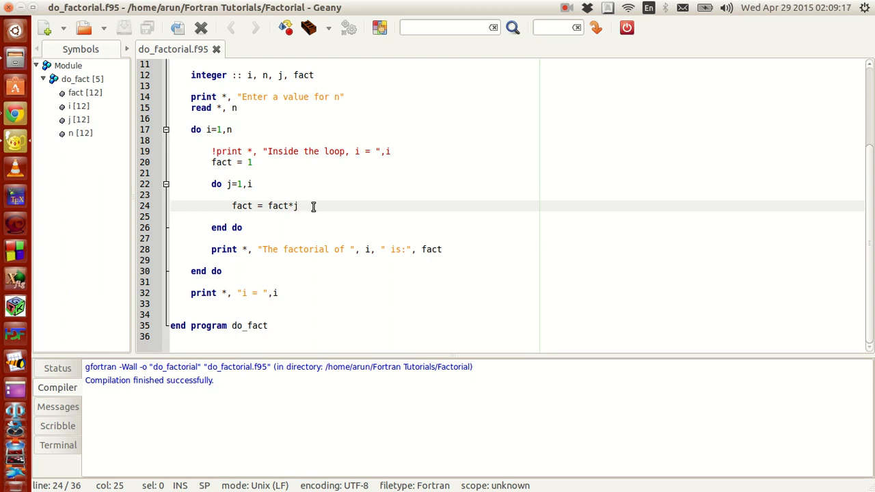
{"action": "mouse_move", "coordinate": [331, 200]}
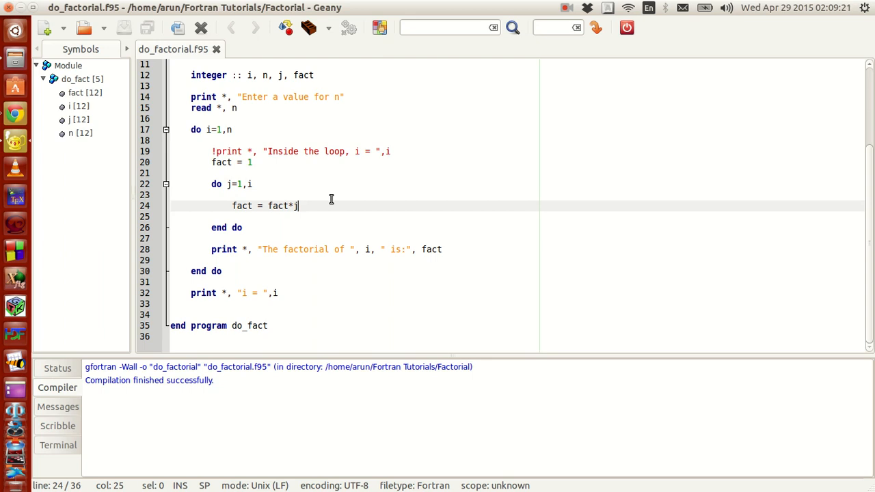
{"action": "left_click", "coordinate": [365, 249]}
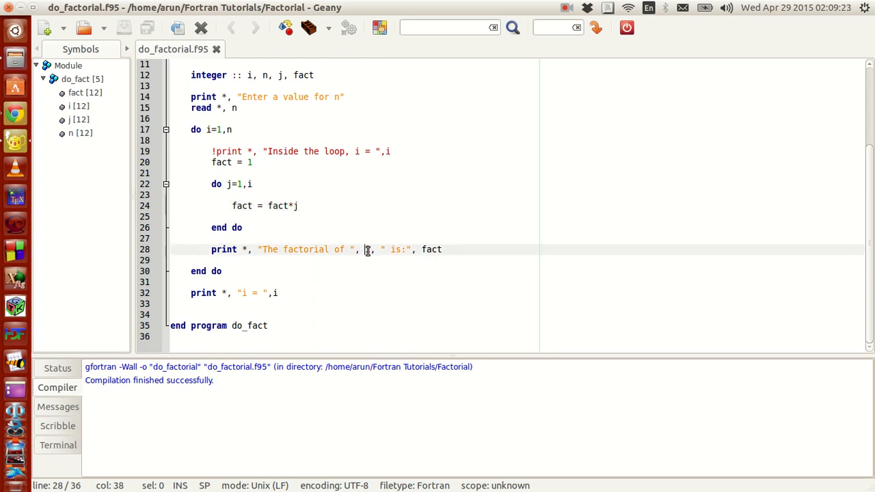
{"action": "mouse_move", "coordinate": [407, 240]}
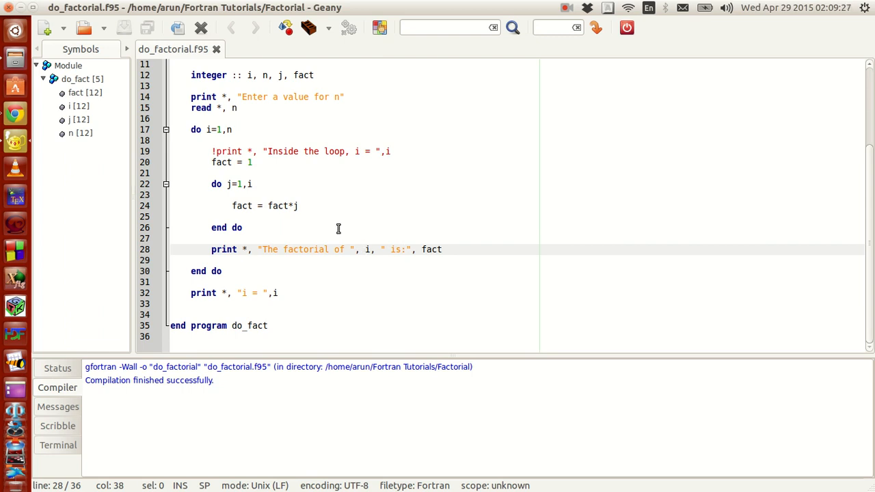
- Add a new line i = 4 right after fact = 1 in the outer loop
{"action": "left_click", "coordinate": [364, 248]}
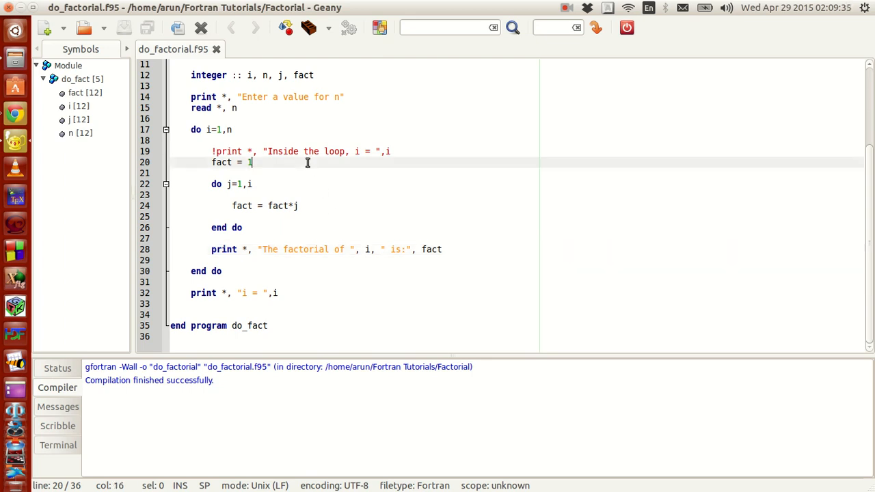
{"action": "key", "text": "Return"}
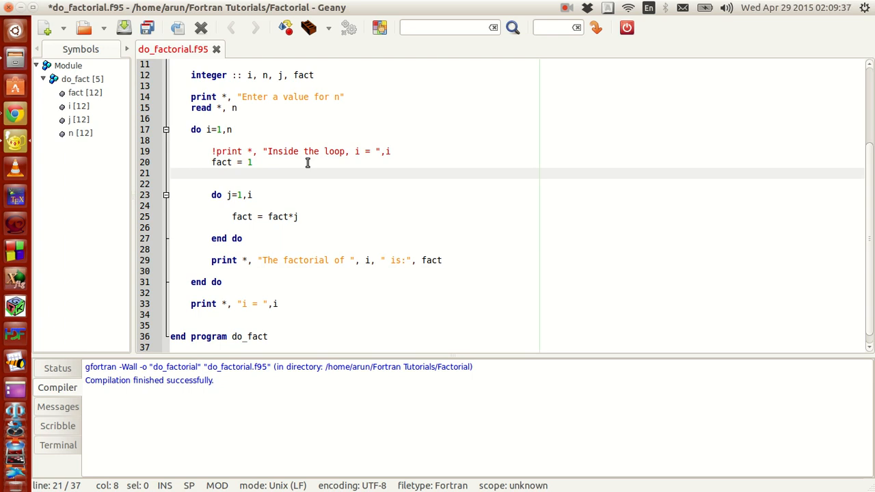
{"action": "type", "text": "i = 1"}
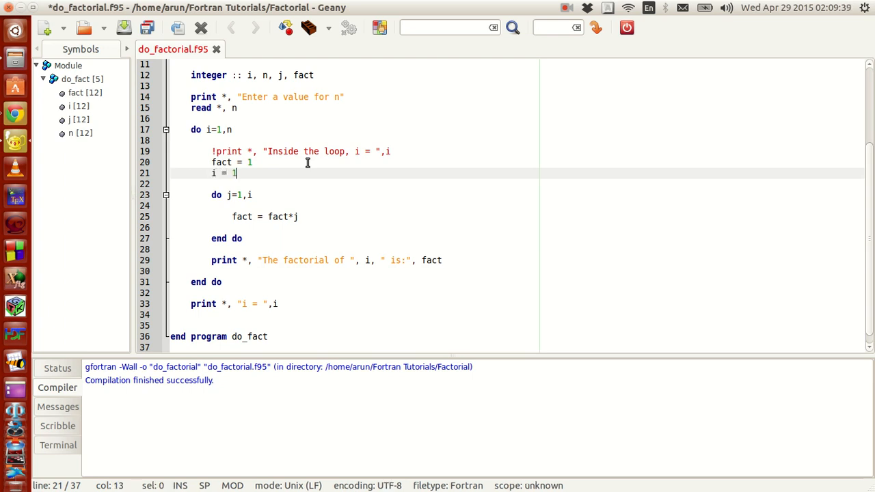
{"action": "type", "text": "4"}
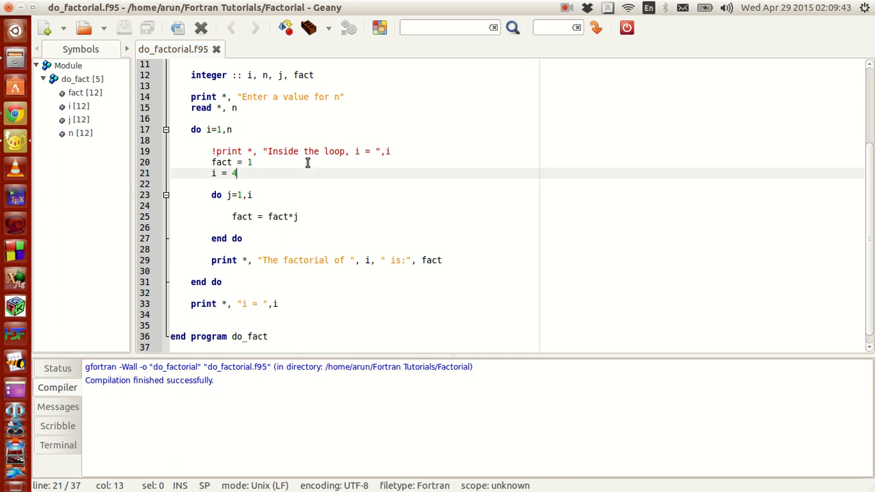
{"action": "mouse_move", "coordinate": [524, 354]}
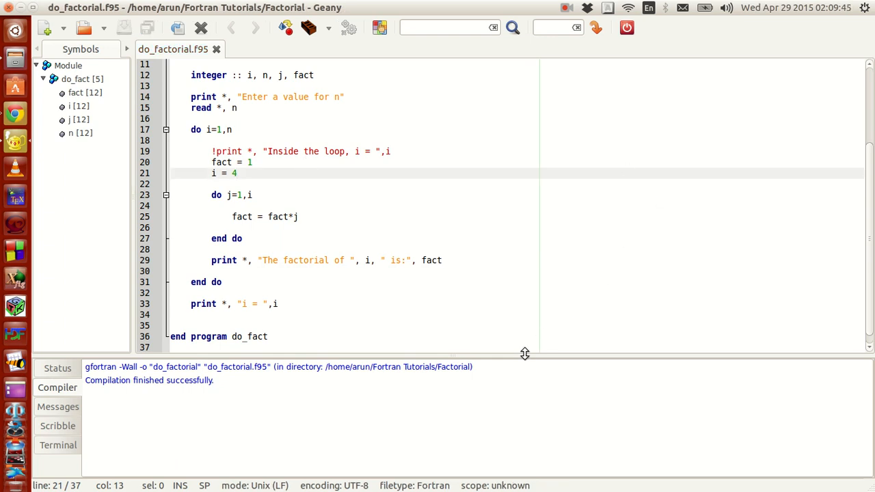
- Compile the program and trace the error about redefining i inside the outer loop
{"action": "left_click", "coordinate": [286, 27]}
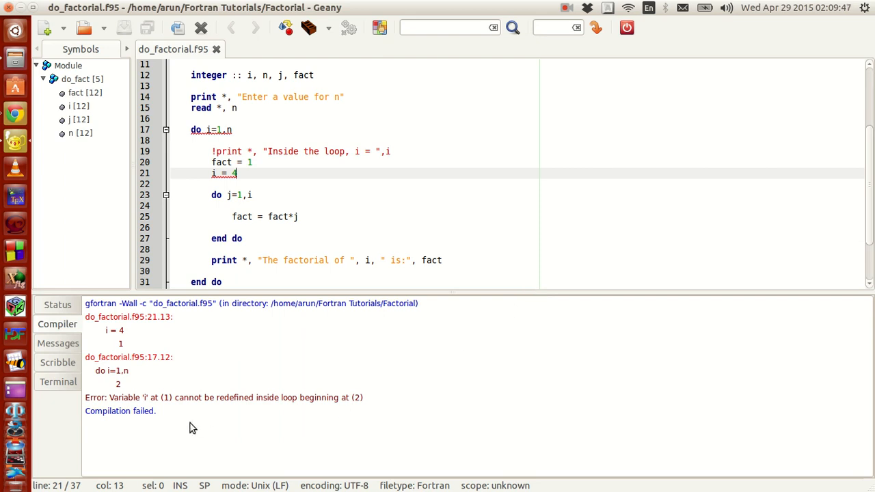
{"action": "mouse_move", "coordinate": [144, 399]}
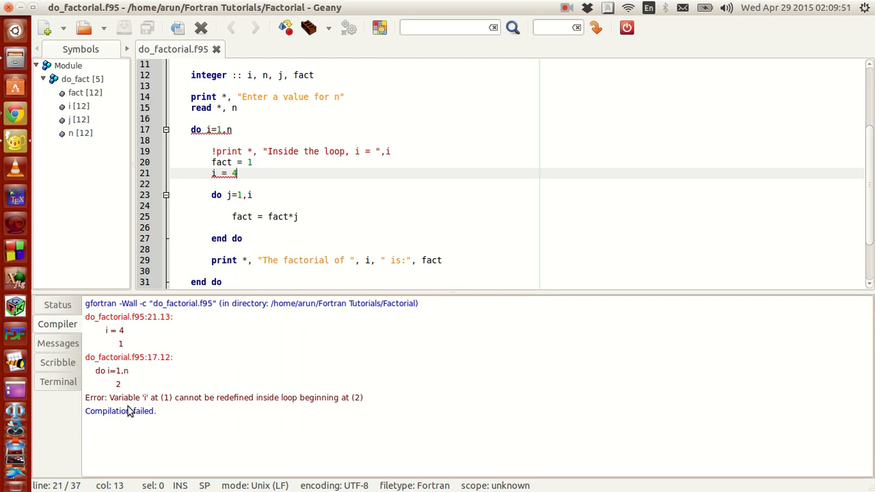
{"action": "mouse_move", "coordinate": [162, 410]}
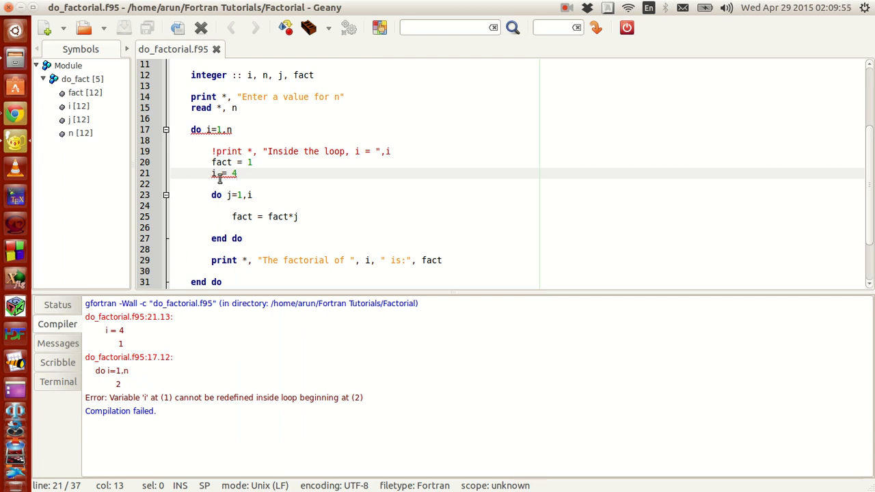
{"action": "mouse_move", "coordinate": [274, 408]}
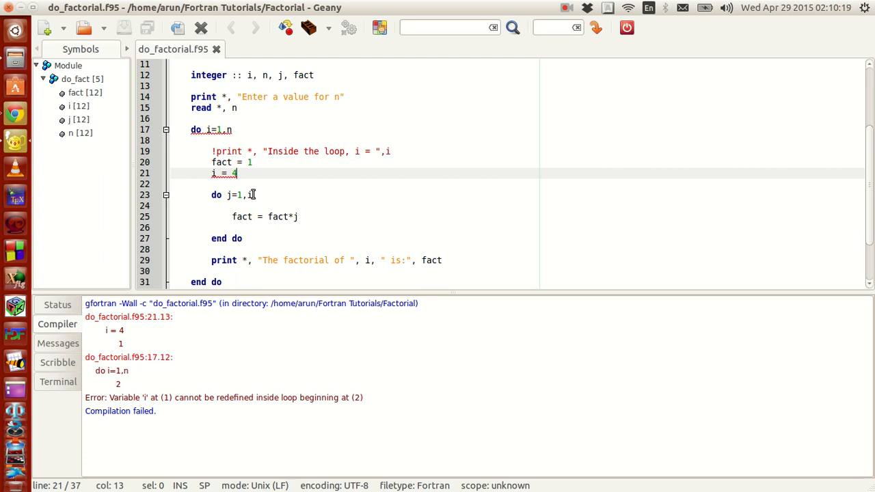
{"action": "left_click", "coordinate": [191, 118]}
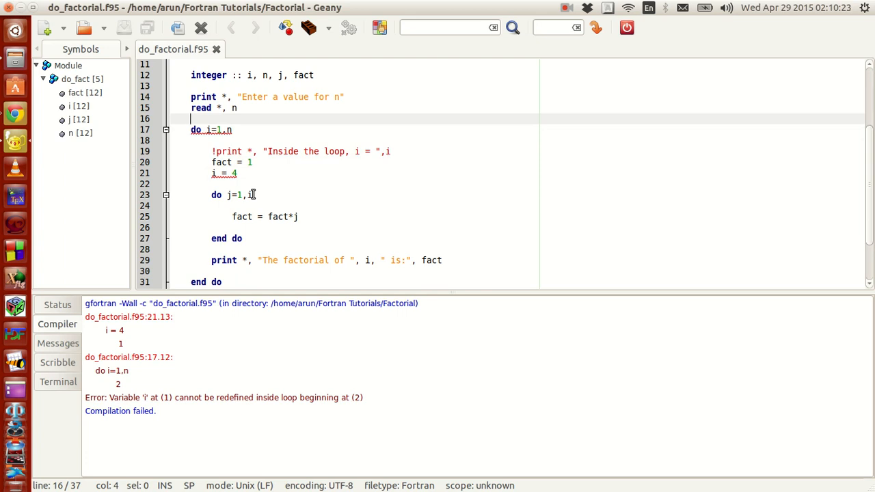
{"action": "left_click", "coordinate": [250, 194]}
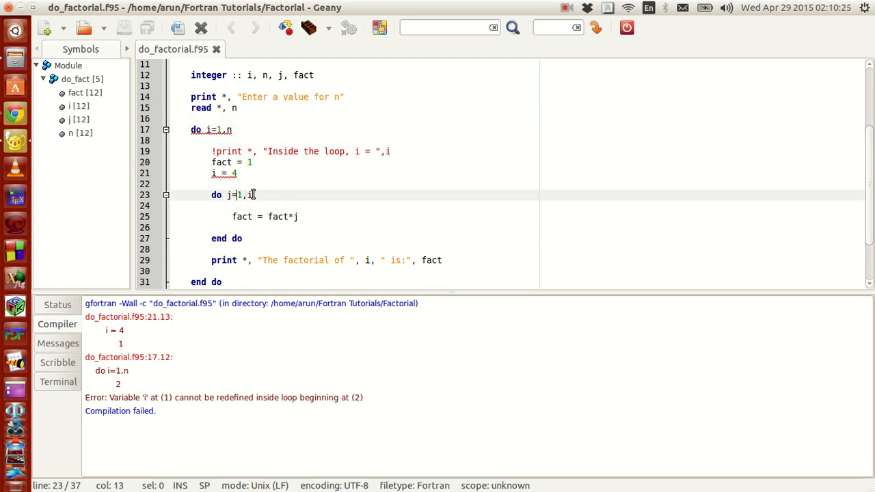
{"action": "left_click", "coordinate": [237, 173]}
{"action": "type", "text": "!"}
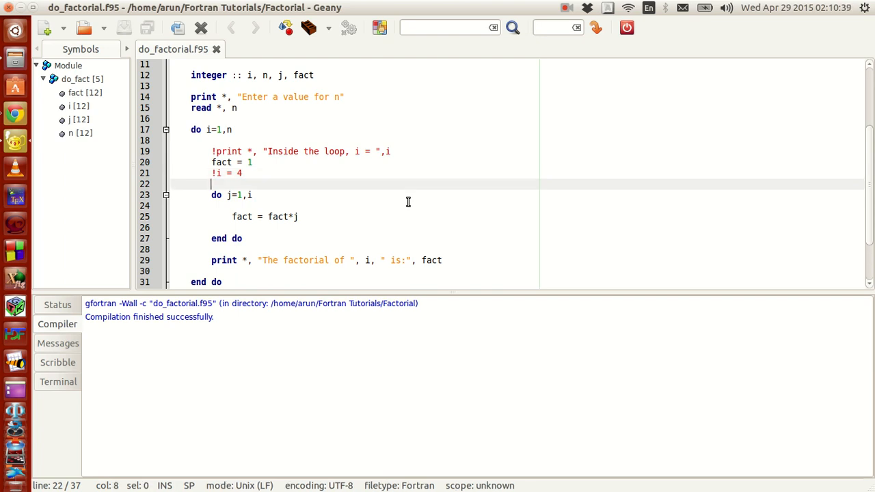
- Add a j = 3 line just before the inner j loop
{"action": "type", "text": "j = 1"}
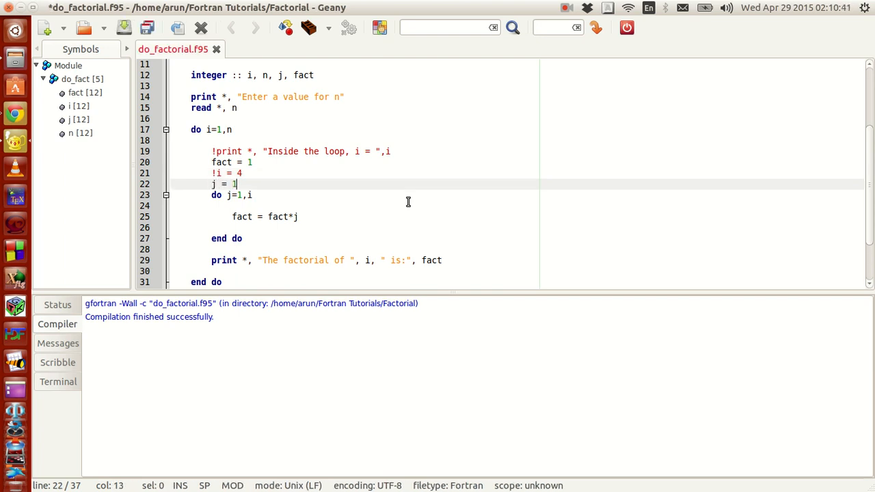
{"action": "type", "text": "3"}
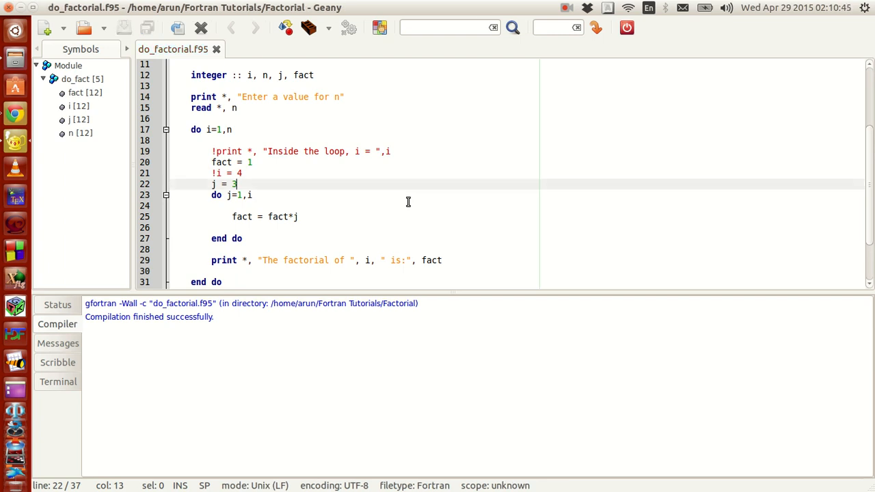
{"action": "mouse_move", "coordinate": [342, 201]}
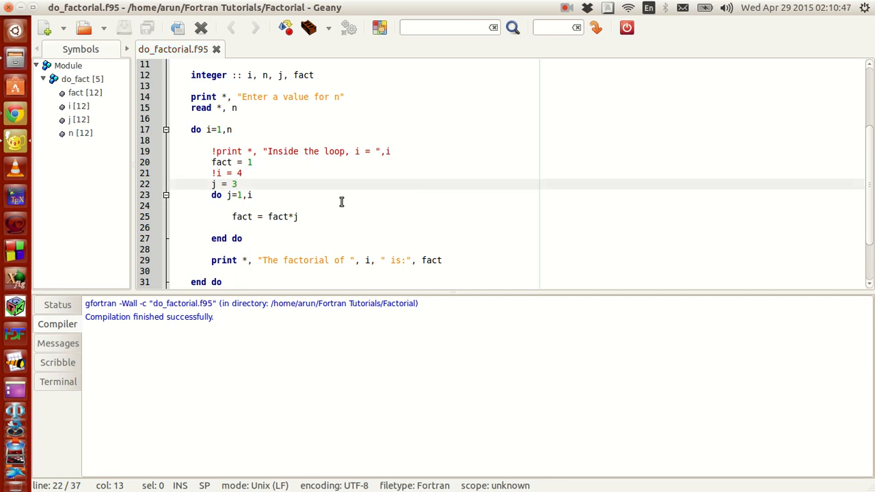
{"action": "scroll", "scroll_direction": "down", "scroll_amount": 3}
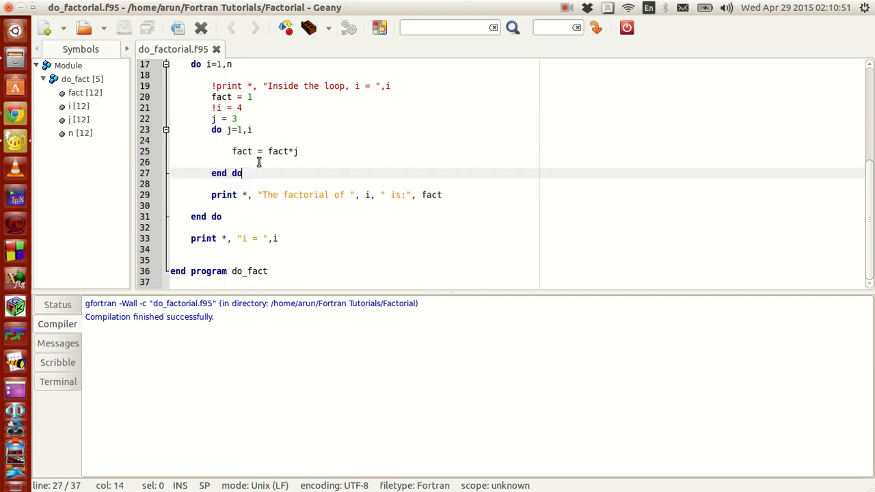
- Annotate i = 4 as !Error and j = 3 as ! No error, then add i = 1 in the inner loop
{"action": "left_click", "coordinate": [232, 162]}
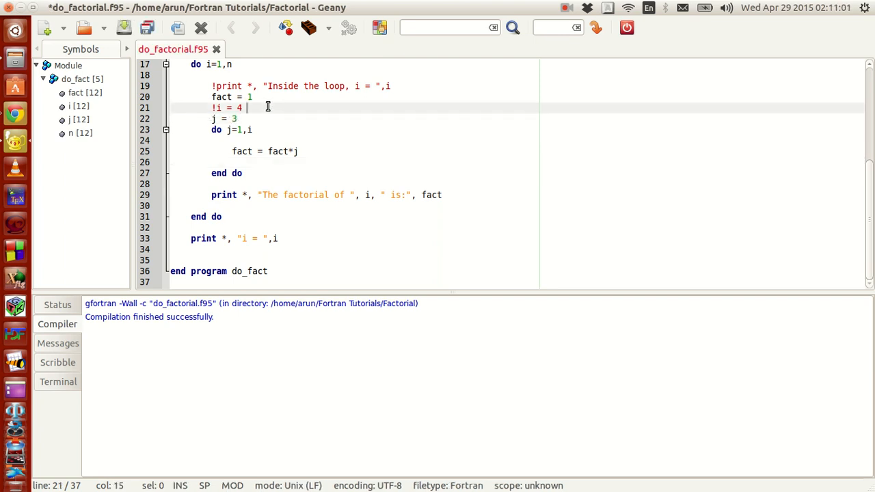
{"action": "type", "text": "!Error"}
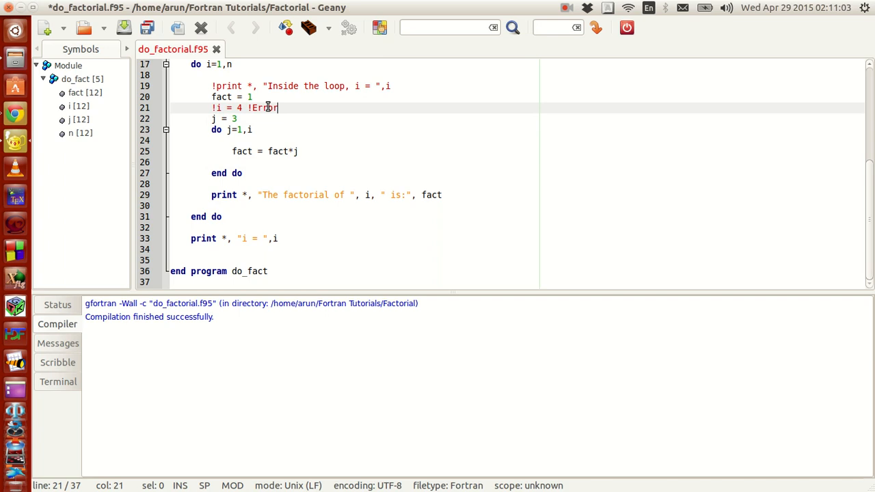
{"action": "type", "text": "!"}
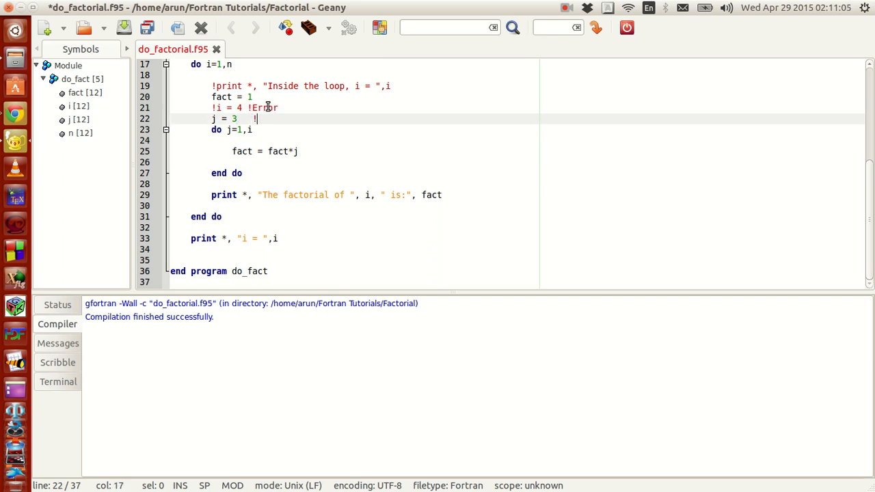
{"action": "type", "text": "No e"}
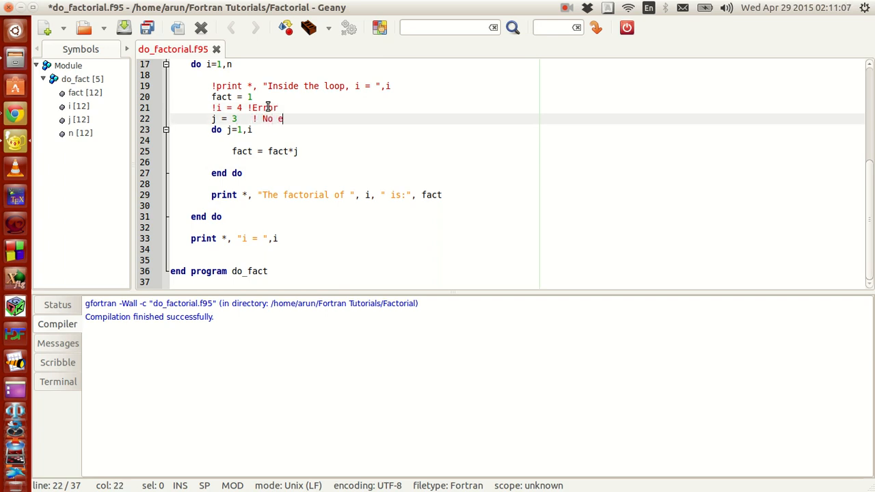
{"action": "type", "text": "rror"}
{"action": "type", "text": "!"}
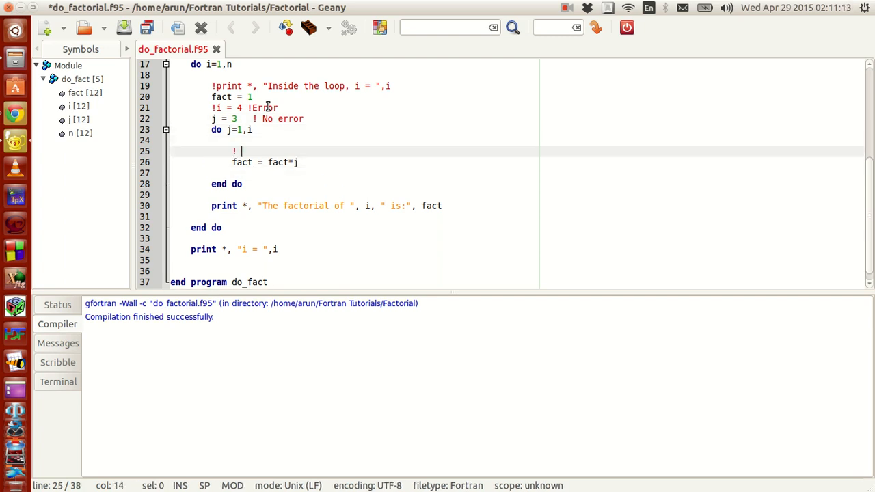
{"action": "type", "text": "i ="}
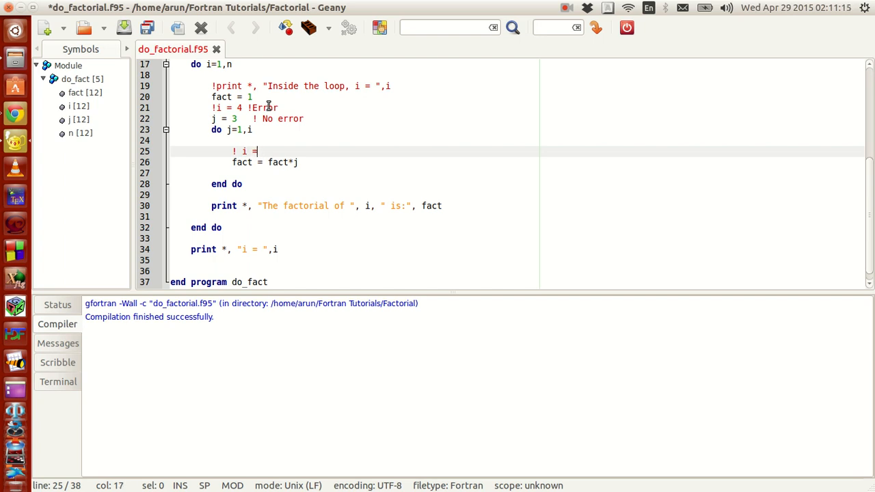
{"action": "type", "text": "1"}
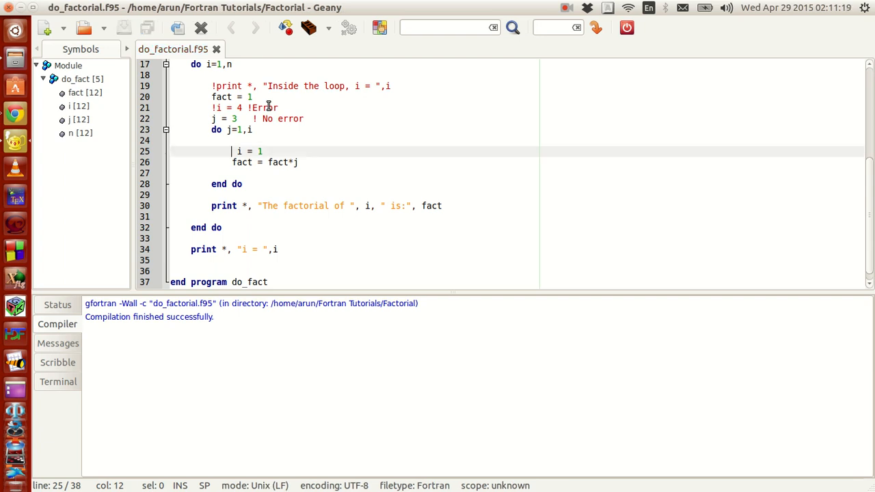
- Compile to get the i redefinition error, then comment out i = 1 with '!' and save
{"action": "left_click", "coordinate": [286, 27]}
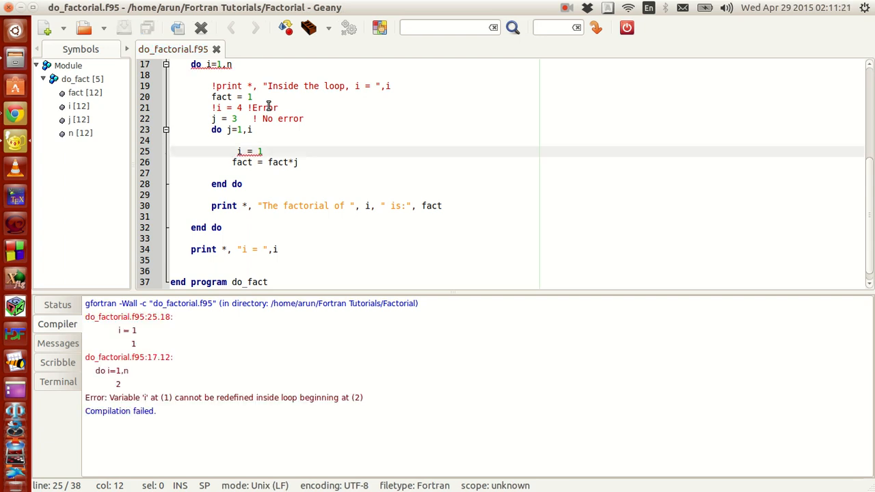
{"action": "type", "text": "!"}
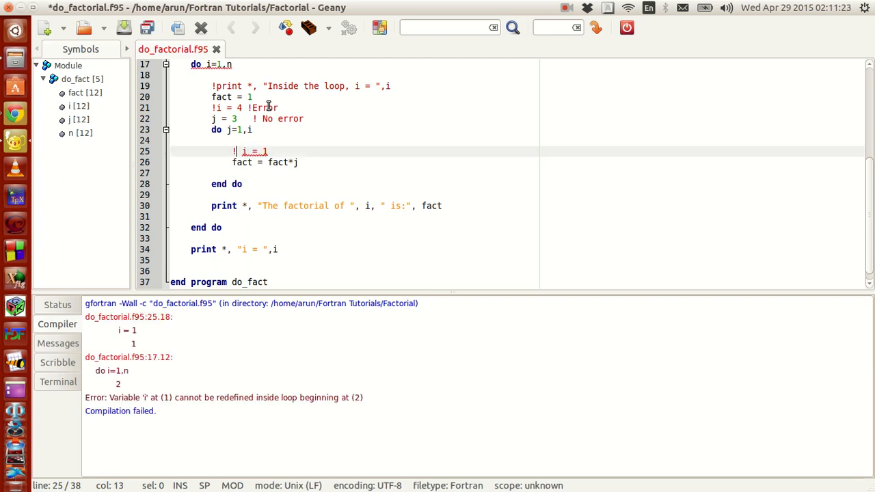
{"action": "left_click", "coordinate": [146, 27]}
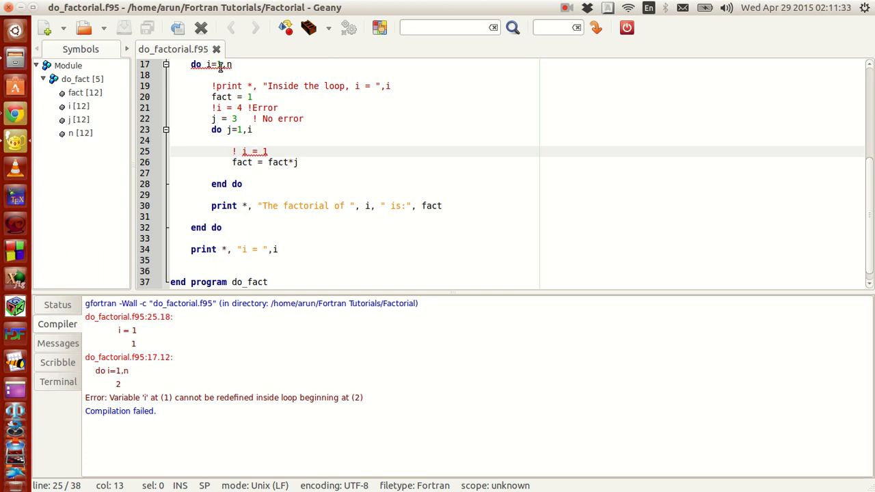
{"action": "mouse_move", "coordinate": [266, 162]}
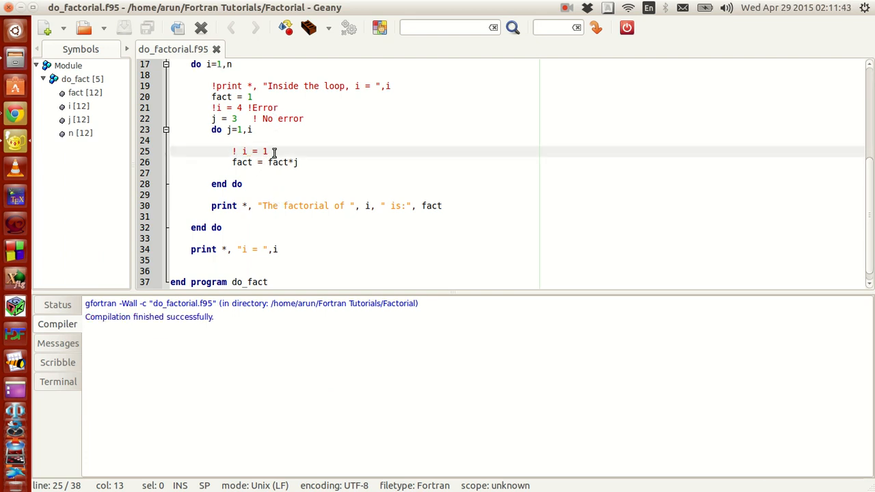
- Add a new line j = 3 inside the inner loop
{"action": "key", "text": "Return"}
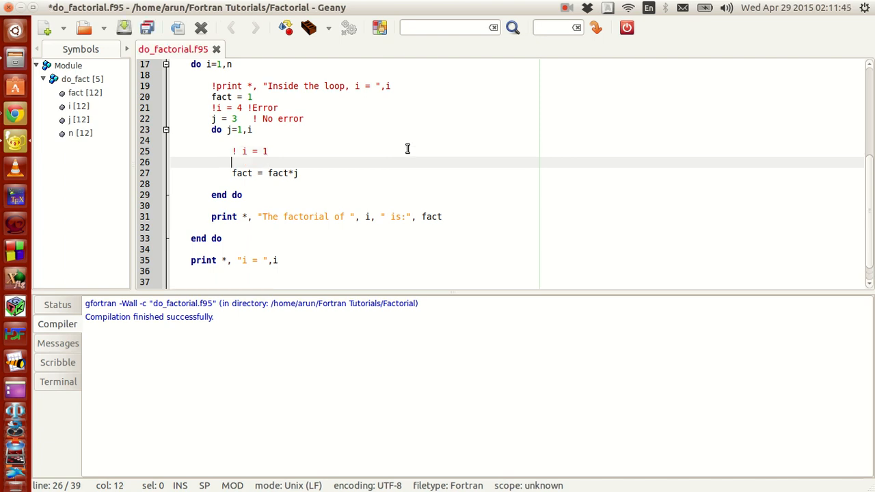
{"action": "type", "text": "j"}
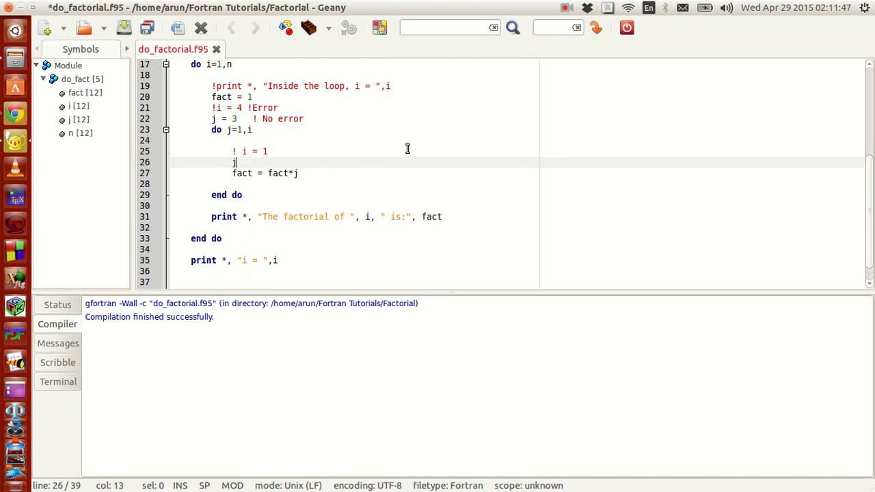
{"action": "type", "text": "="}
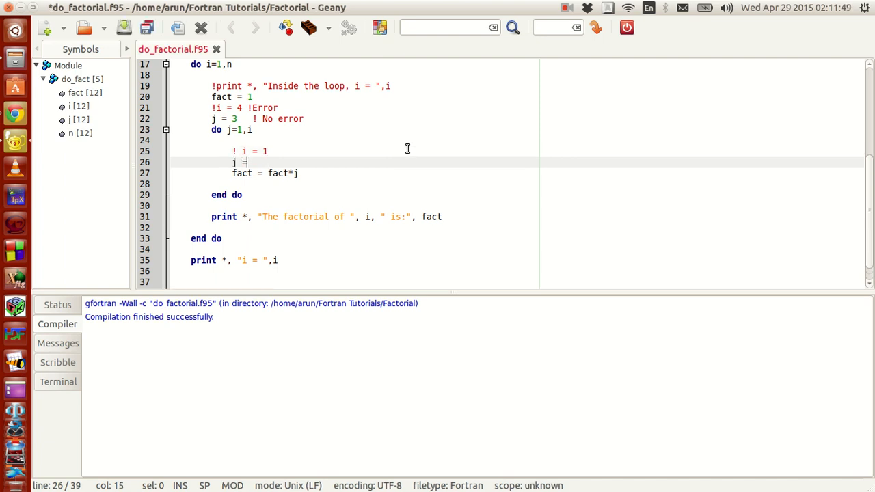
{"action": "type", "text": "3"}
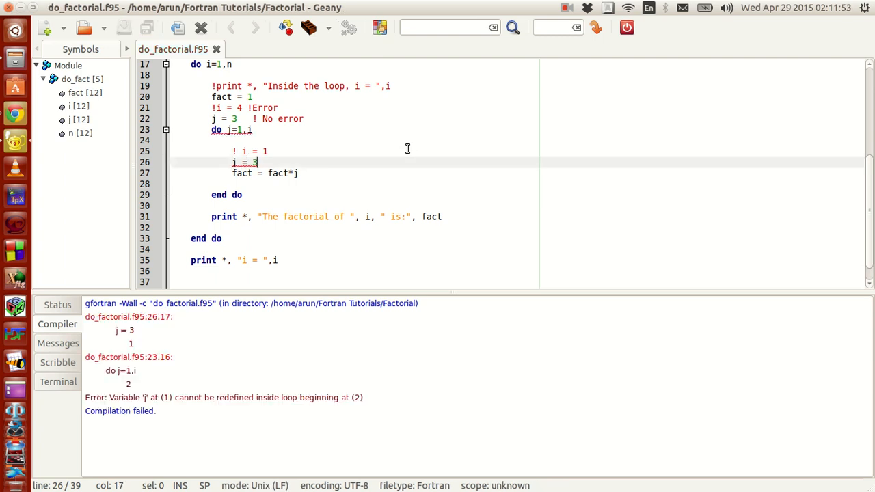
- Comment out the j = 3 line and annotate it '! No Error'
{"action": "left_click", "coordinate": [235, 162]}
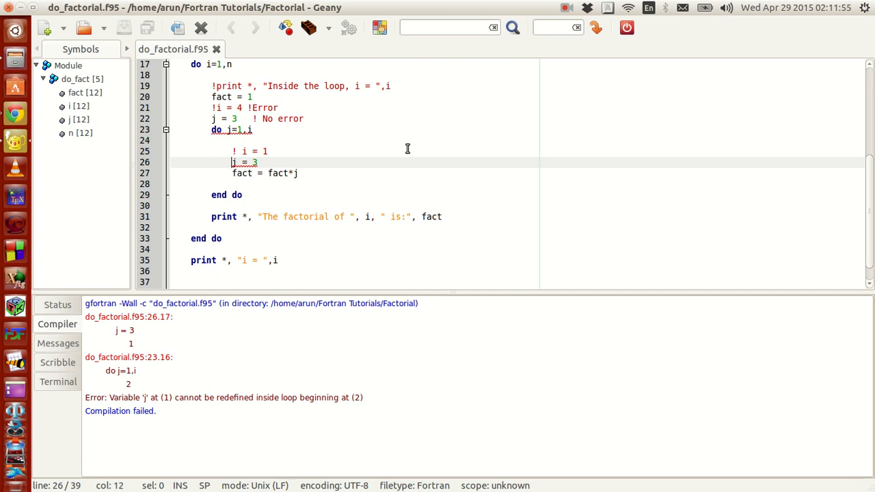
{"action": "type", "text": "!"}
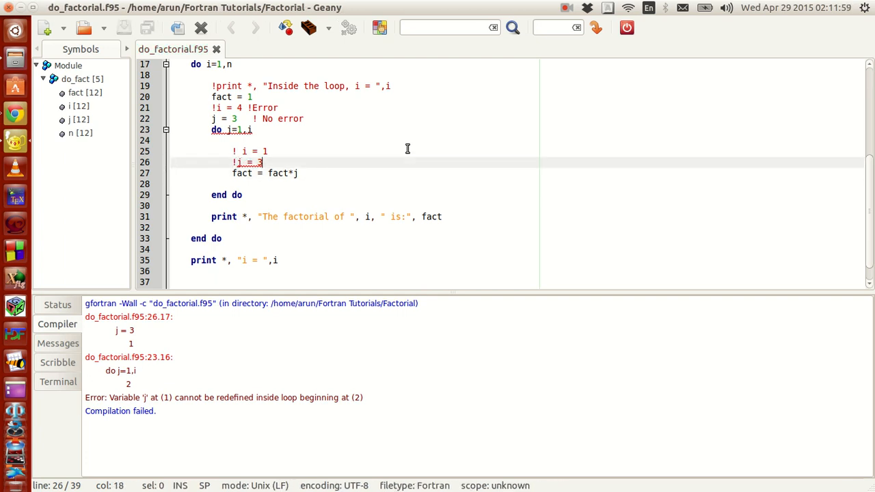
{"action": "type", "text": "! No"}
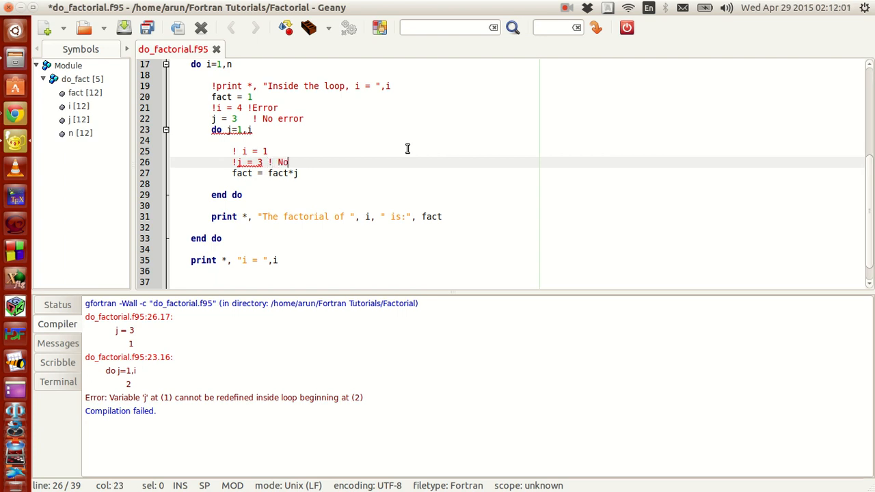
{"action": "type", "text": "Error"}
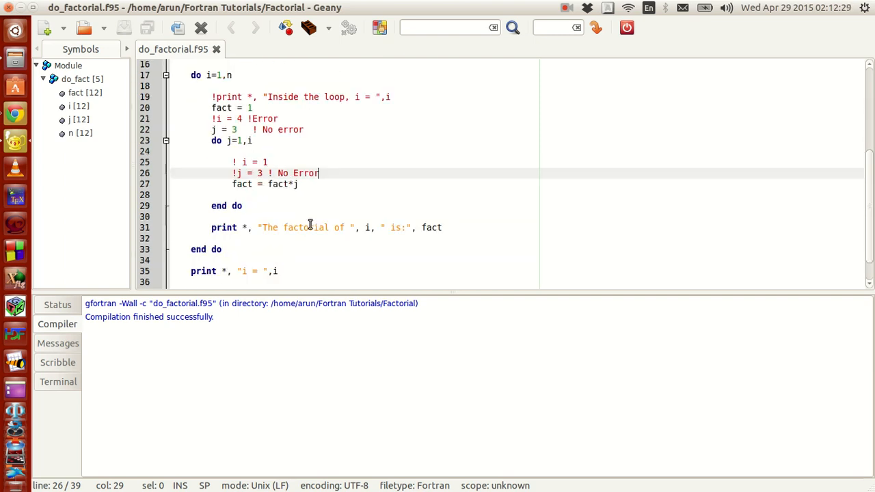
- Label the outer do loop 'outer_do_loop:'
{"action": "scroll", "scroll_direction": "up", "scroll_amount": 3}
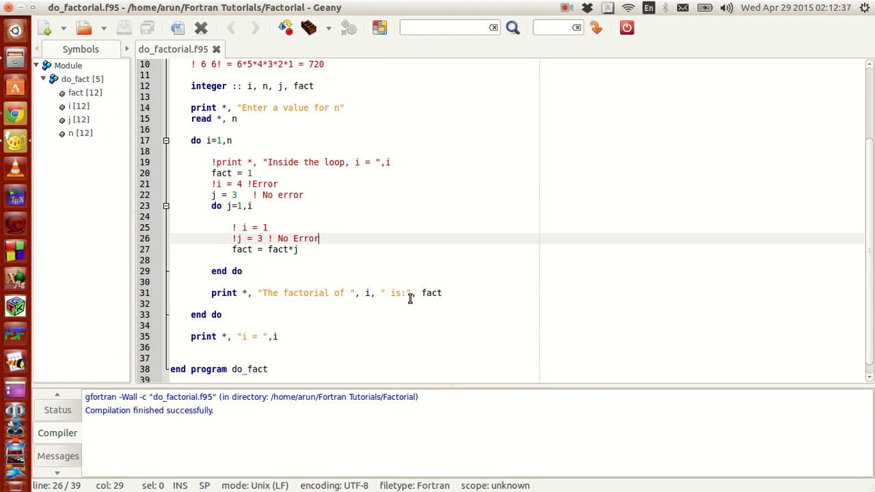
{"action": "mouse_move", "coordinate": [403, 278]}
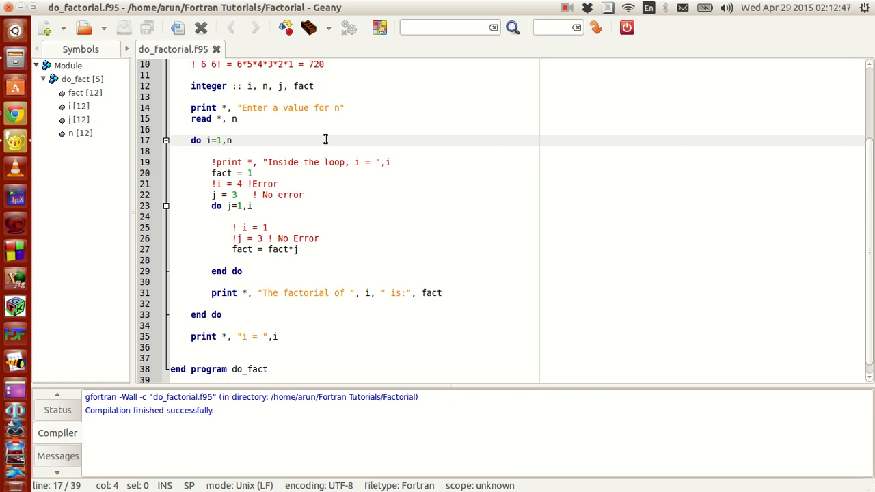
{"action": "type", "text": "d"}
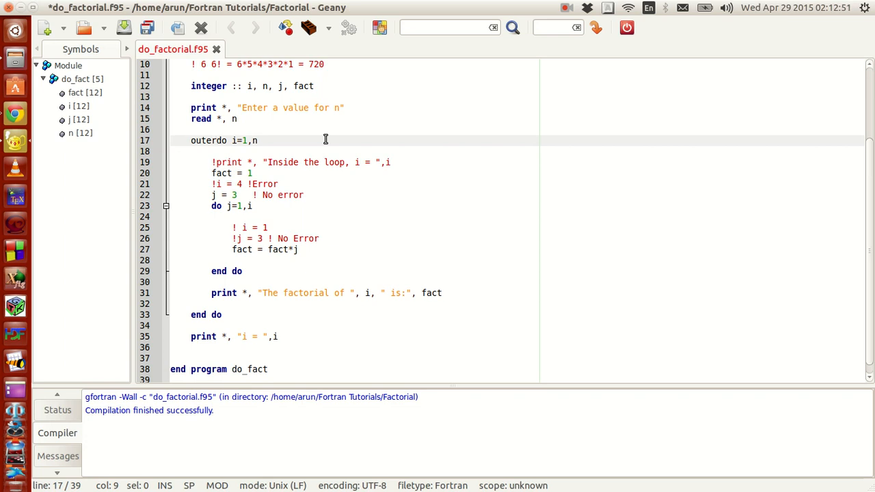
{"action": "type", "text": "_f"}
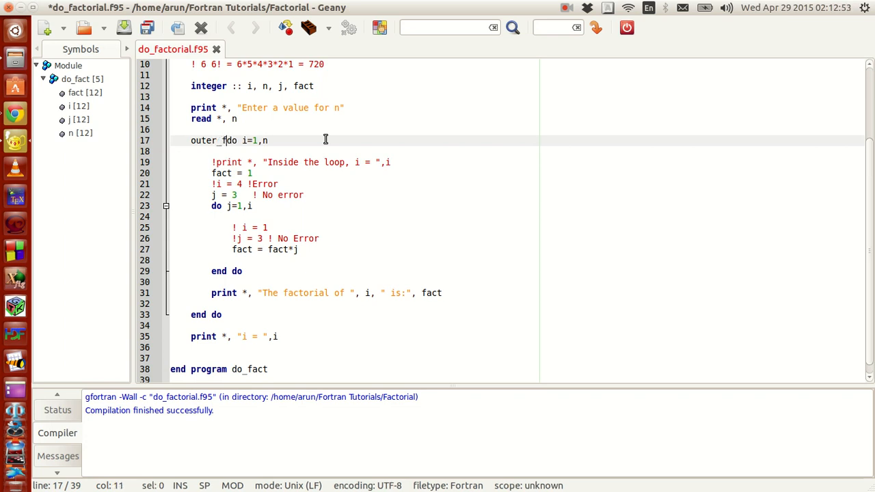
{"action": "type", "text": "do"}
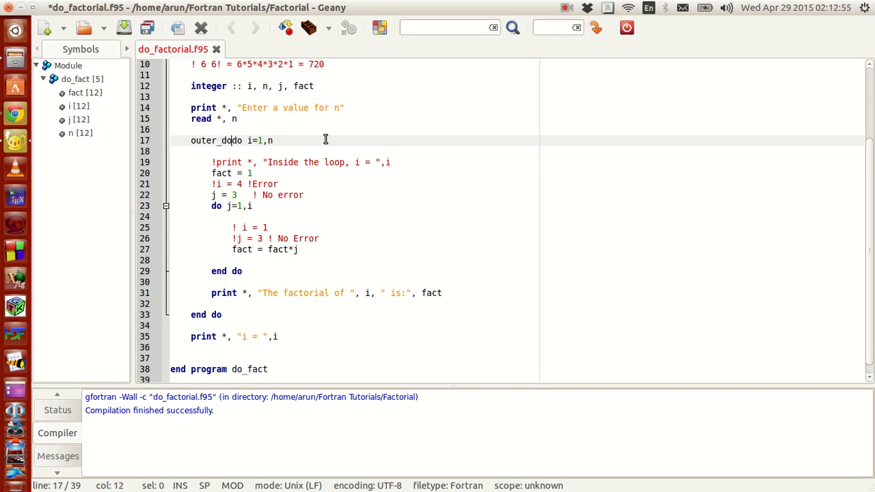
{"action": "type", "text": "_loop"}
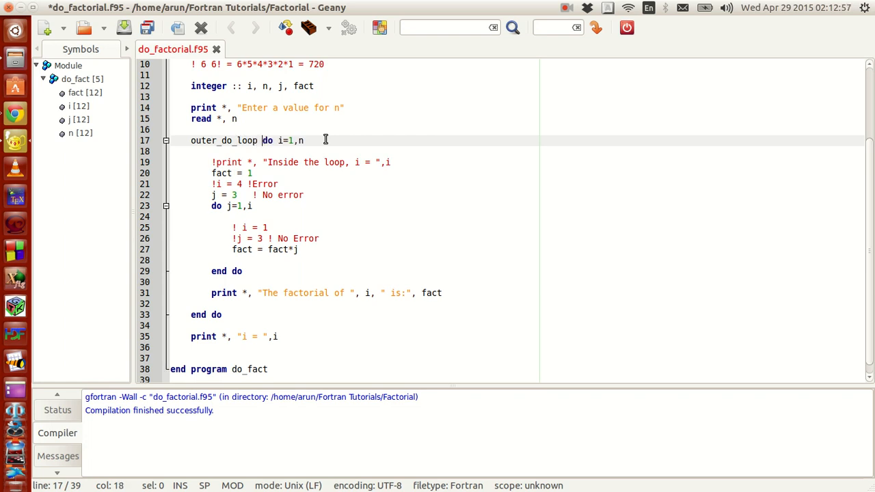
{"action": "key", "text": "Left"}
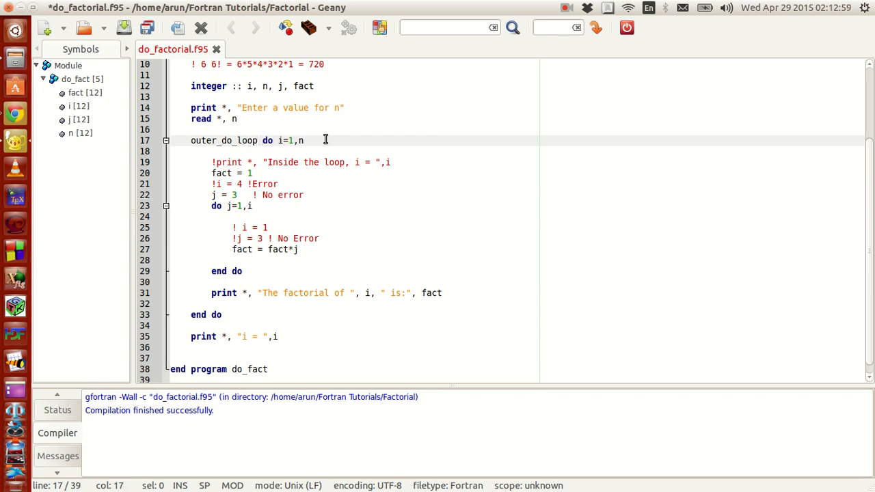
{"action": "type", "text": ":"}
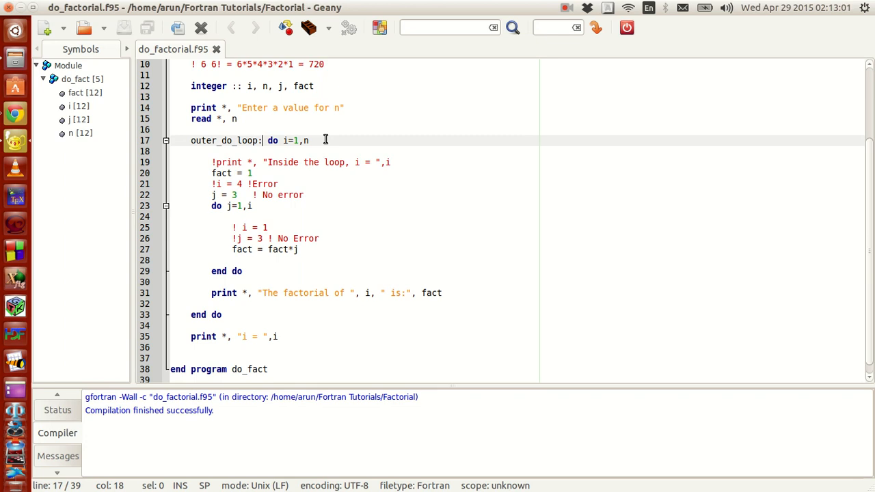
{"action": "mouse_move", "coordinate": [207, 210]}
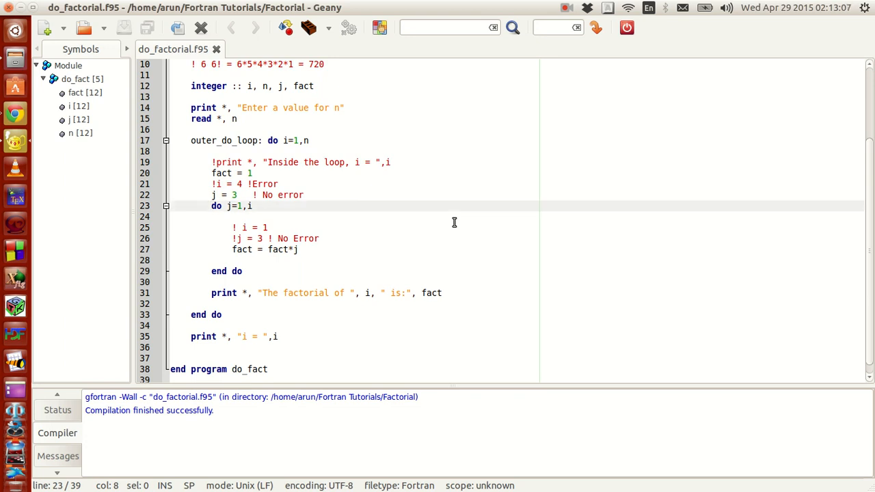
- Label the inner loop 'inter_do_loop:' and enlarge the compiler panel to read the end do errors
{"action": "type", "text": "inter"}
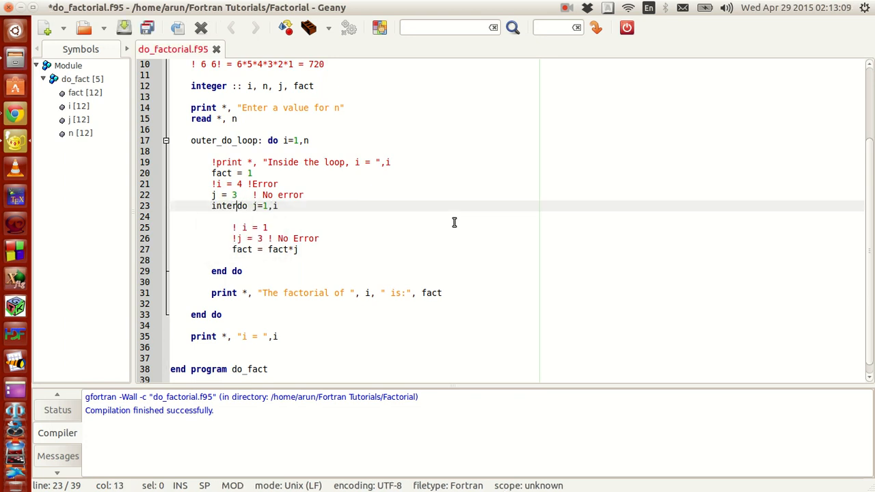
{"action": "type", "text": "_do_loop:"}
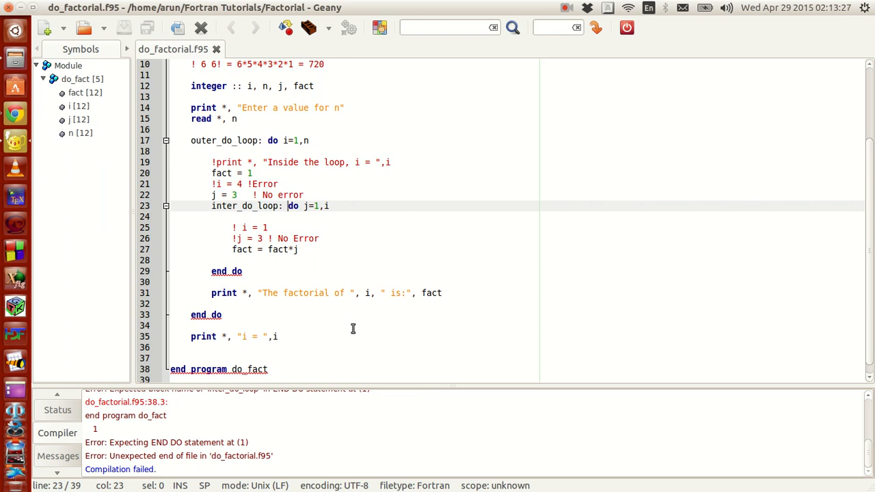
{"action": "left_click_drag", "start_coordinate": [403, 384], "coordinate": [404, 223]}
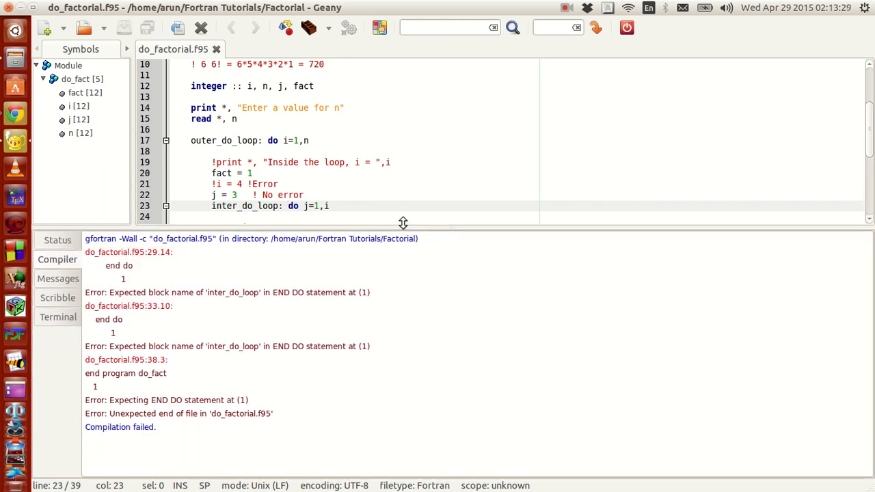
{"action": "left_click_drag", "start_coordinate": [403, 222], "coordinate": [404, 206]}
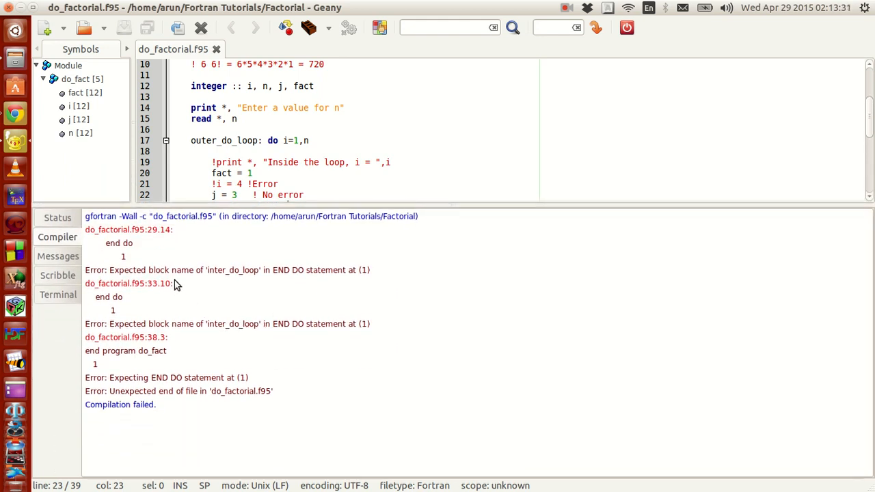
{"action": "mouse_move", "coordinate": [230, 364]}
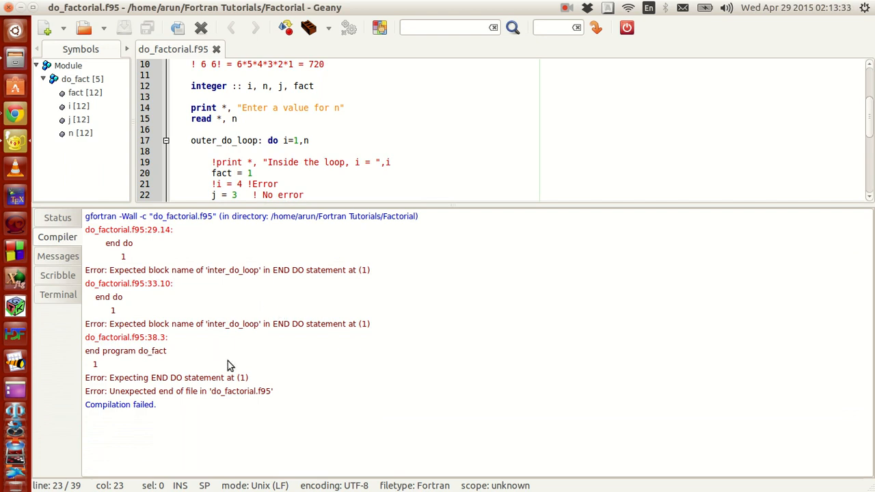
{"action": "mouse_move", "coordinate": [230, 410]}
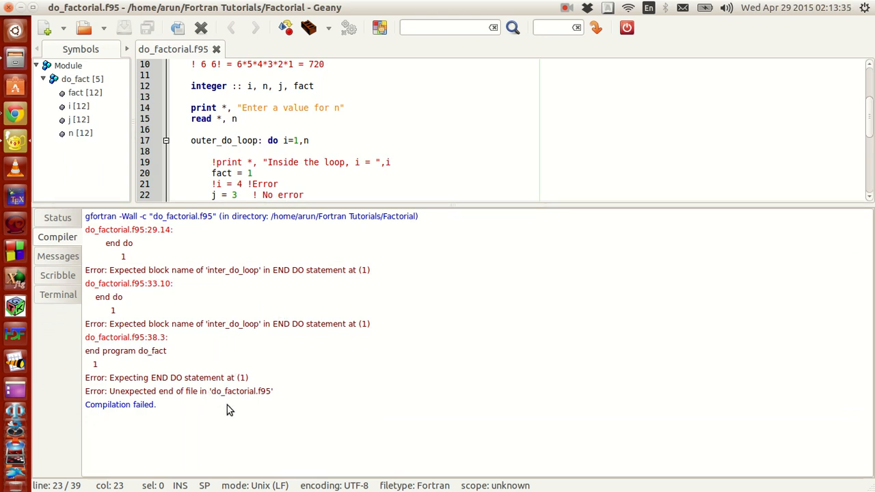
{"action": "mouse_move", "coordinate": [497, 208]}
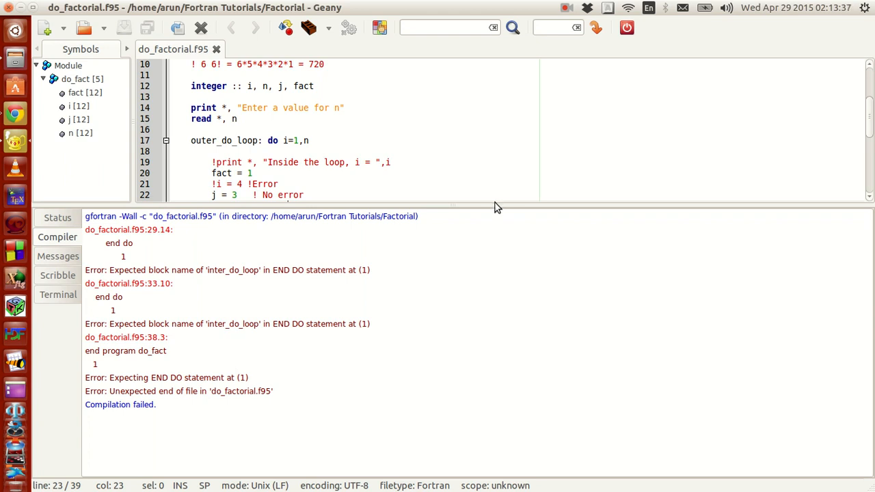
{"action": "left_click_drag", "start_coordinate": [476, 205], "coordinate": [476, 411]}
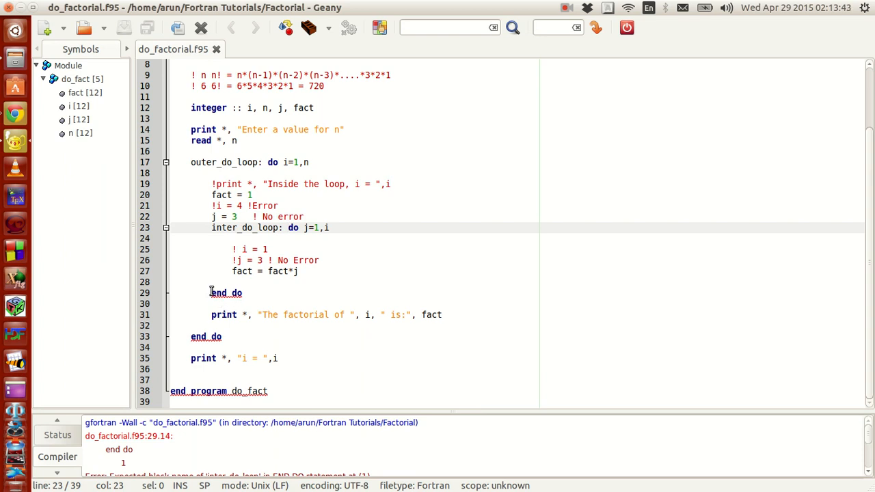
{"action": "left_click", "coordinate": [211, 292]}
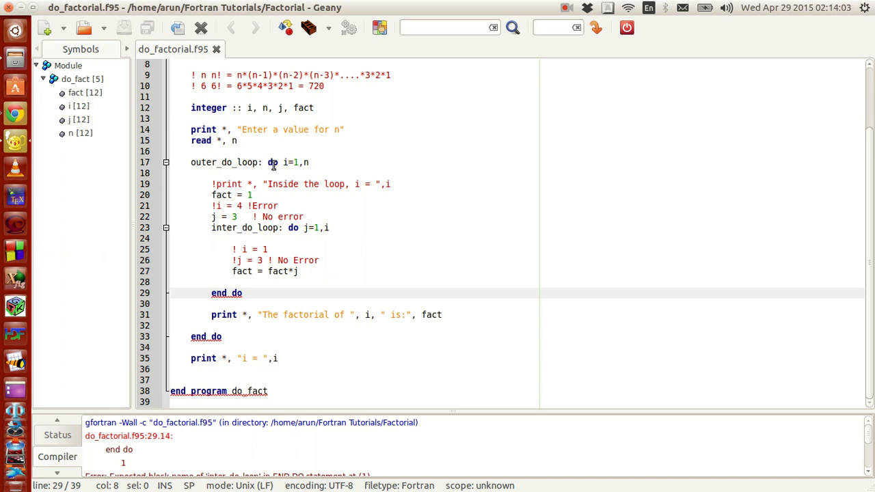
- Rename the inner label to inner_do_loop and add block names to both end do lines
{"action": "left_click", "coordinate": [210, 293]}
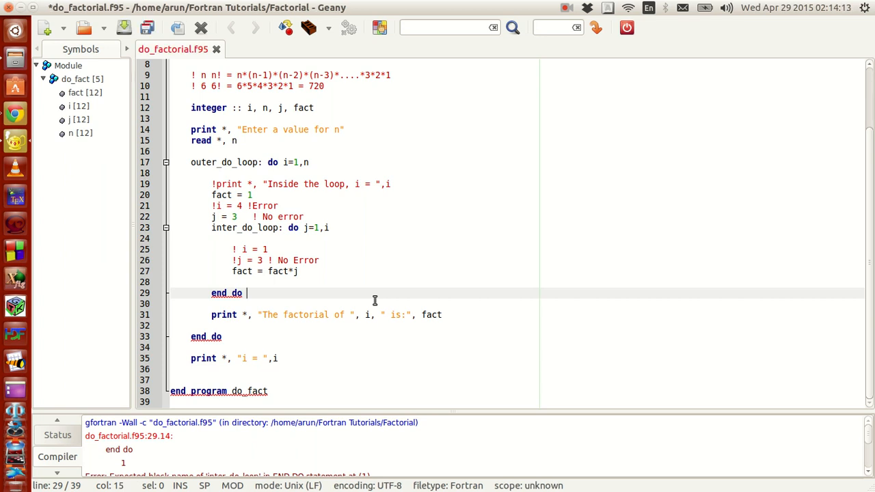
{"action": "type", "text": "int"}
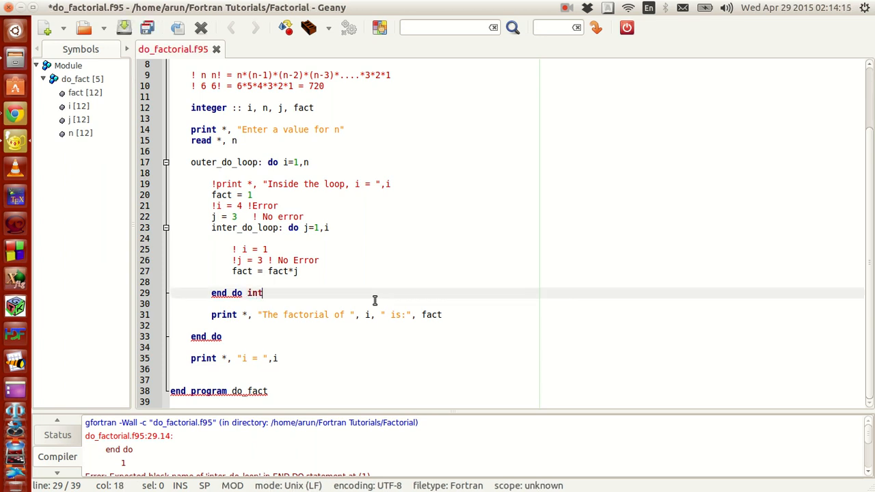
{"action": "type", "text": "er_do_loop"}
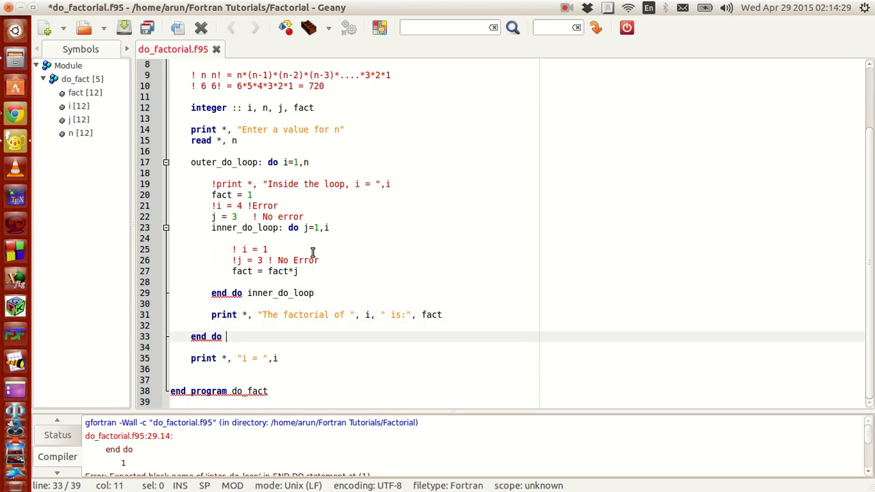
{"action": "type", "text": "outer_do_loop"}
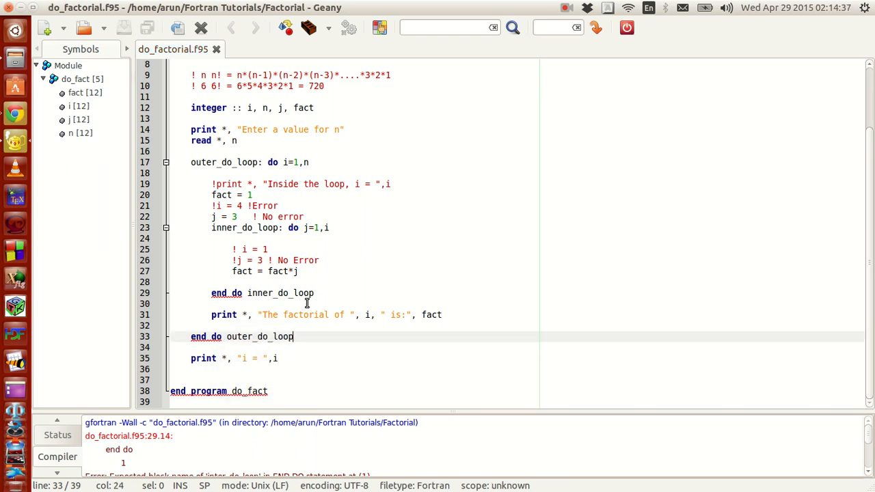
{"action": "mouse_move", "coordinate": [273, 314]}
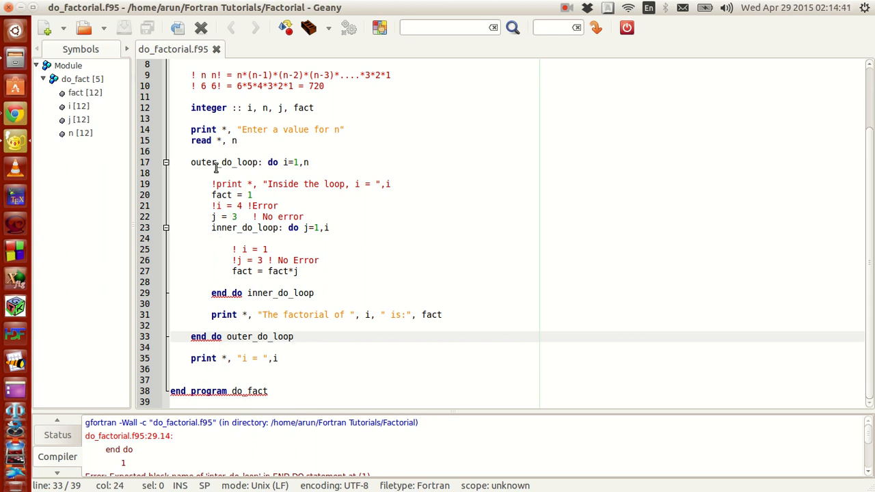
{"action": "scroll", "scroll_direction": "up", "scroll_amount": 3}
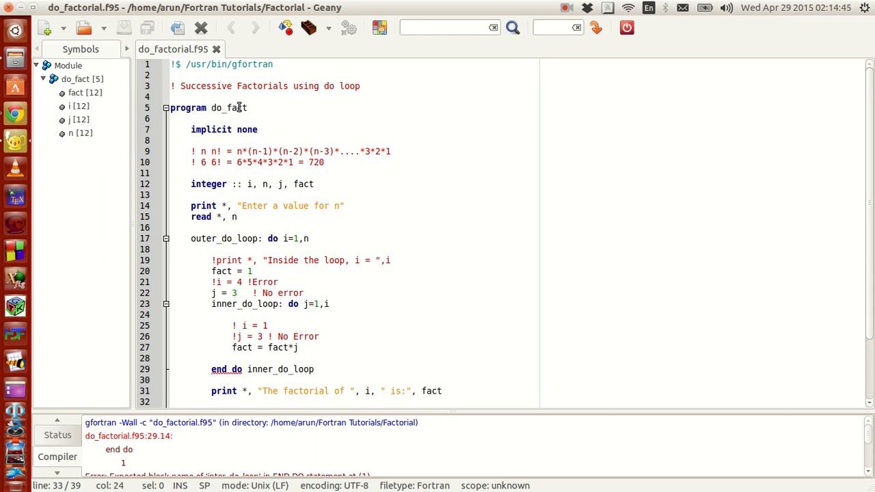
{"action": "scroll", "scroll_direction": "down", "scroll_amount": 3}
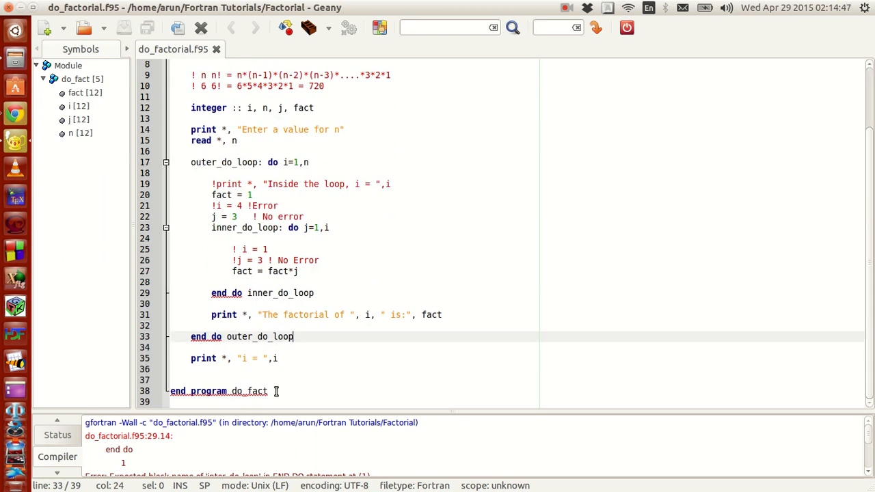
{"action": "mouse_move", "coordinate": [319, 278]}
{"action": "type", "text": "out"}
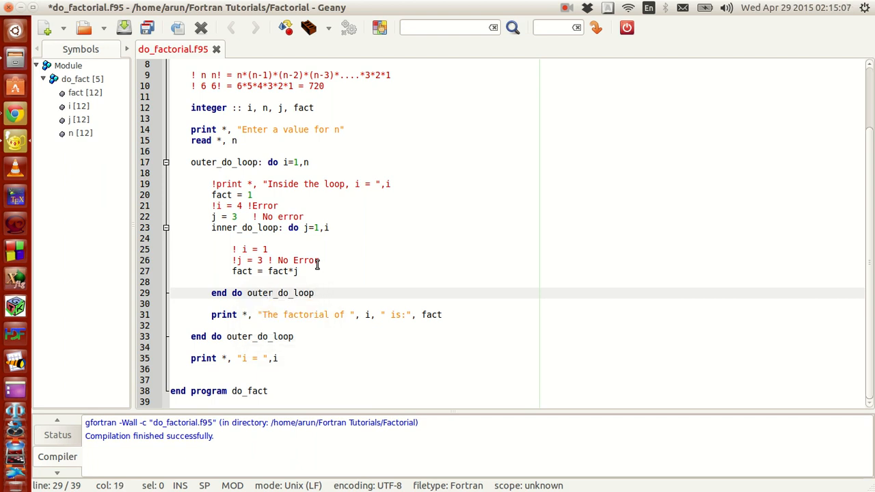
- Read the swapped end do label errors in the enlarged compiler panel, then fix the labels
{"action": "left_click", "coordinate": [267, 336]}
{"action": "type", "text": "inn"}
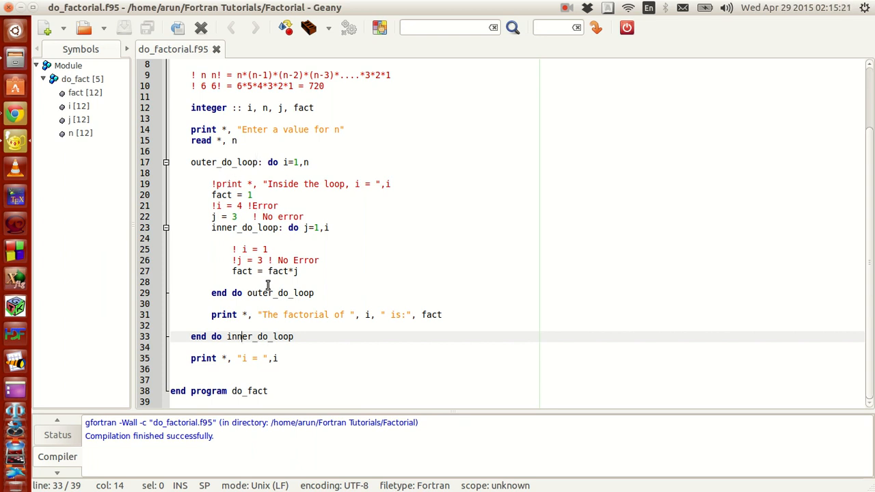
{"action": "mouse_move", "coordinate": [254, 376]}
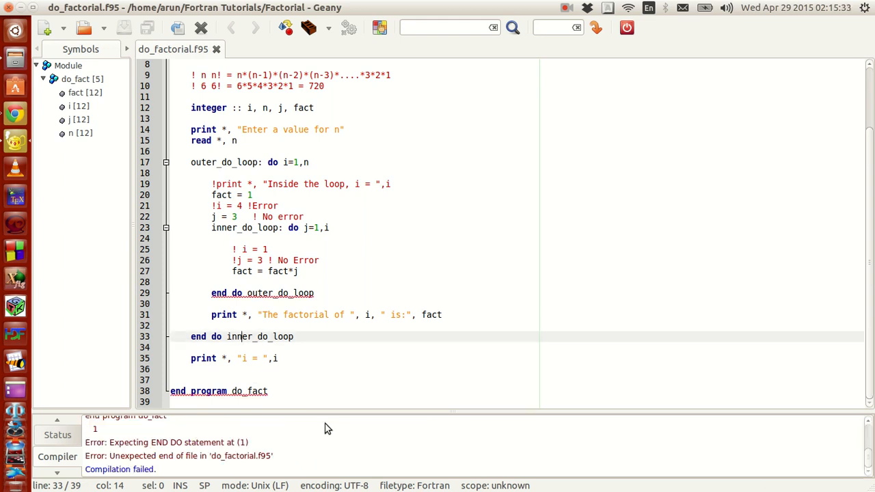
{"action": "left_click_drag", "start_coordinate": [368, 413], "coordinate": [368, 271]}
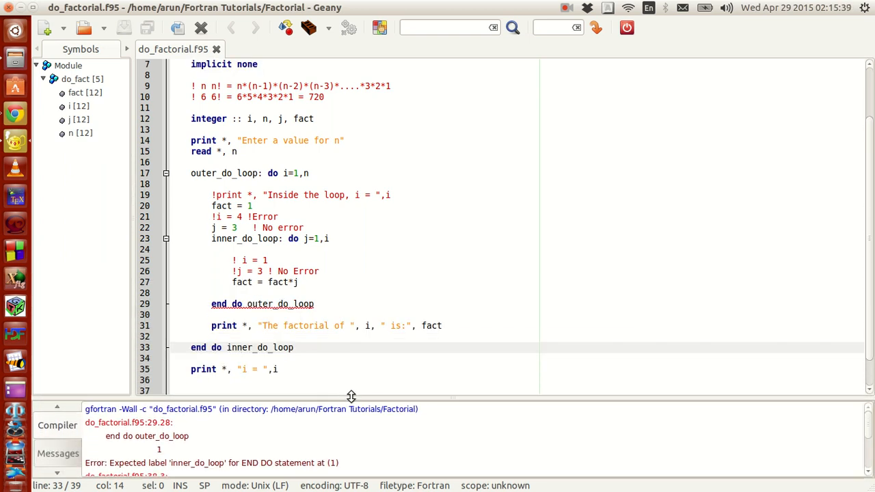
{"action": "left_click_drag", "start_coordinate": [350, 396], "coordinate": [351, 342]}
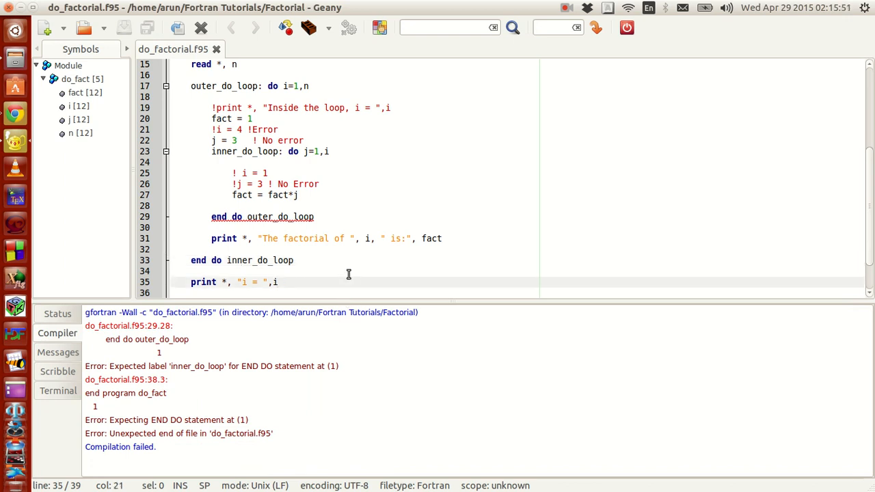
{"action": "scroll", "scroll_direction": "down", "scroll_amount": 3}
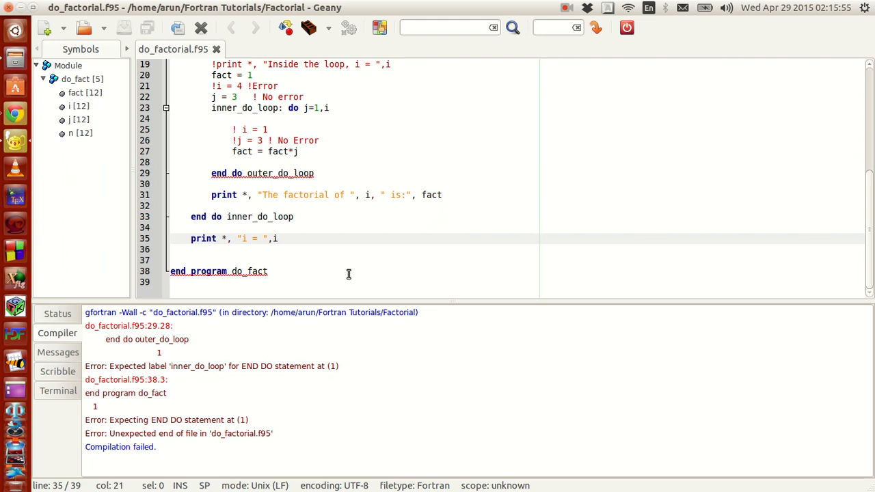
{"action": "left_click", "coordinate": [288, 173]}
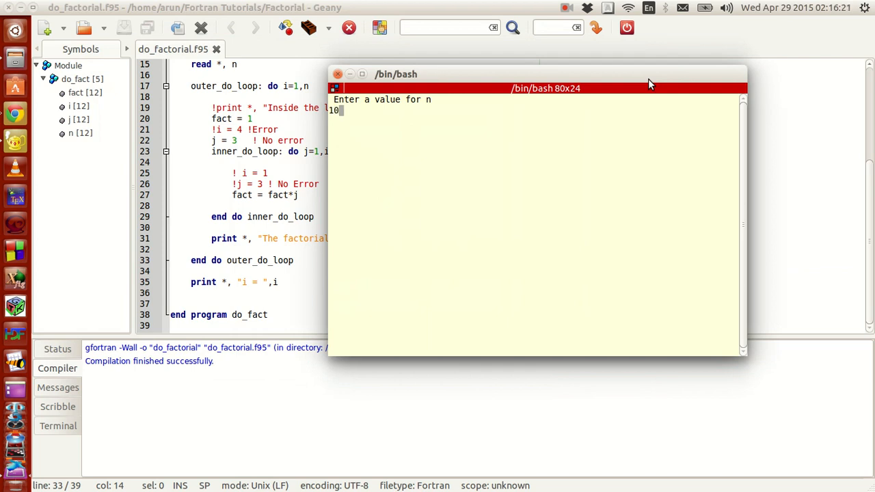
- Dismiss the run terminal and prefix the print *, "i = ",i line with '!'
{"action": "key", "text": "Return"}
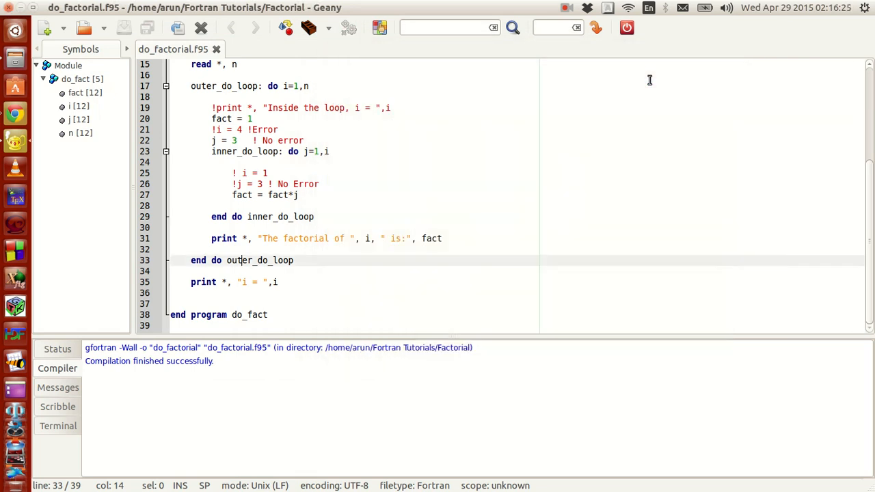
{"action": "mouse_move", "coordinate": [190, 274]}
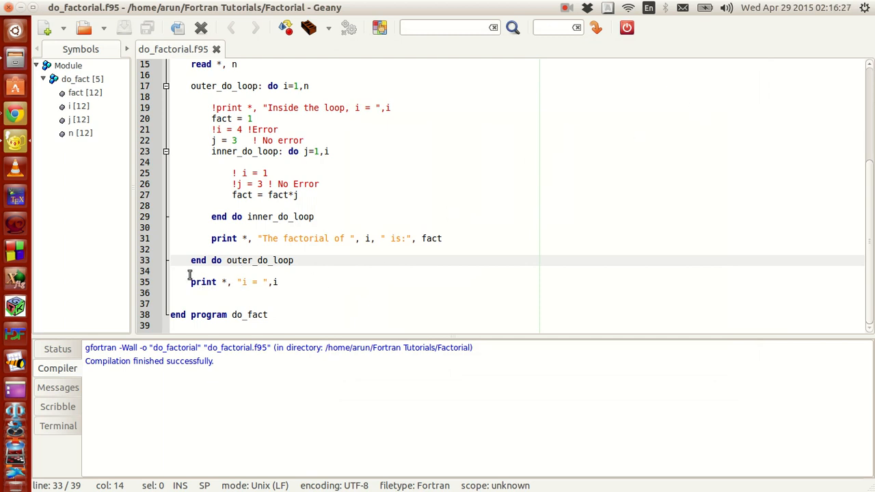
{"action": "type", "text": "!"}
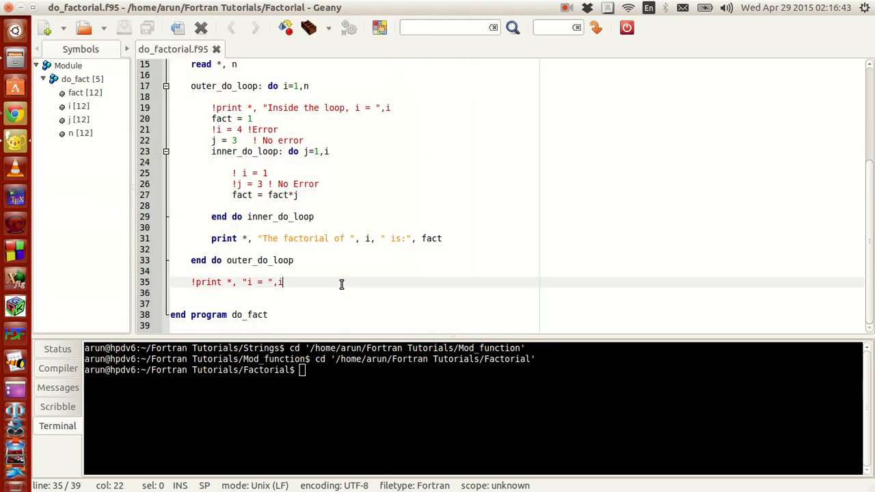
{"action": "scroll", "scroll_direction": "up", "scroll_amount": 3}
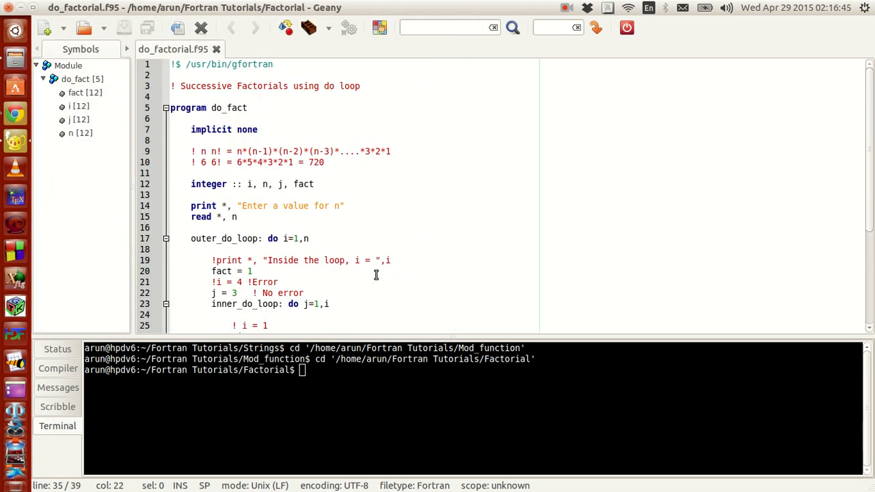
{"action": "scroll", "scroll_direction": "down", "scroll_amount": 3}
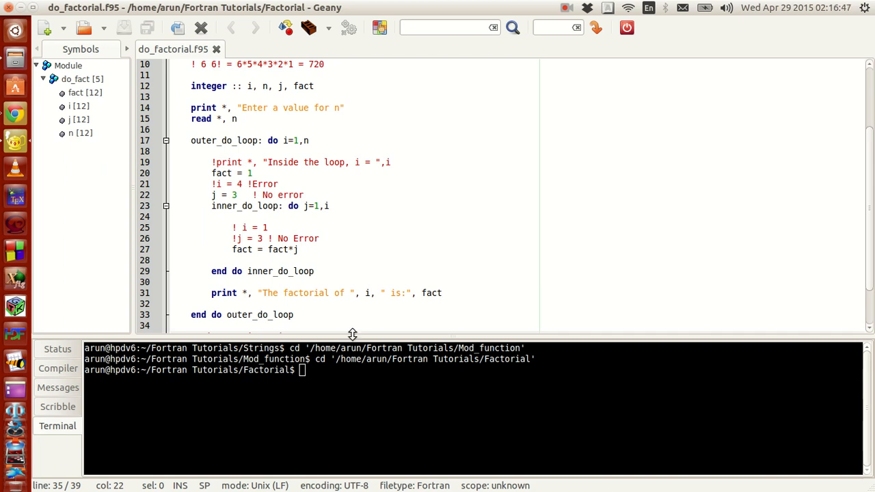
{"action": "scroll", "scroll_direction": "down", "scroll_amount": 3}
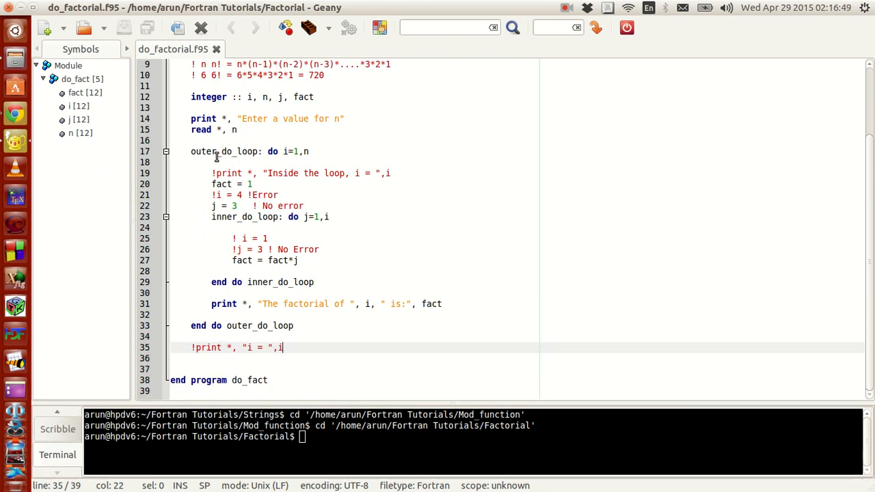